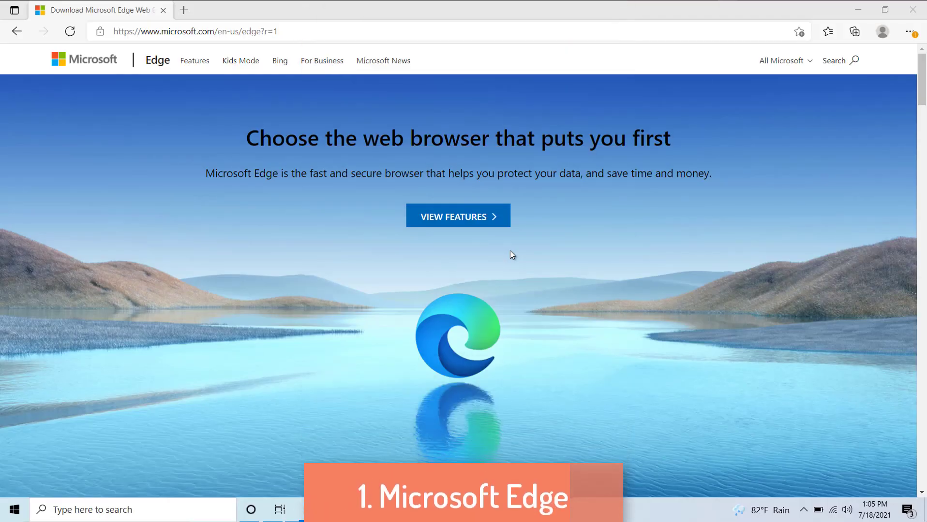
- Scroll the Edge download page down to the 'Make the most of your time online' section
{"action": "scroll", "scroll_direction": "down", "scroll_amount": 3}
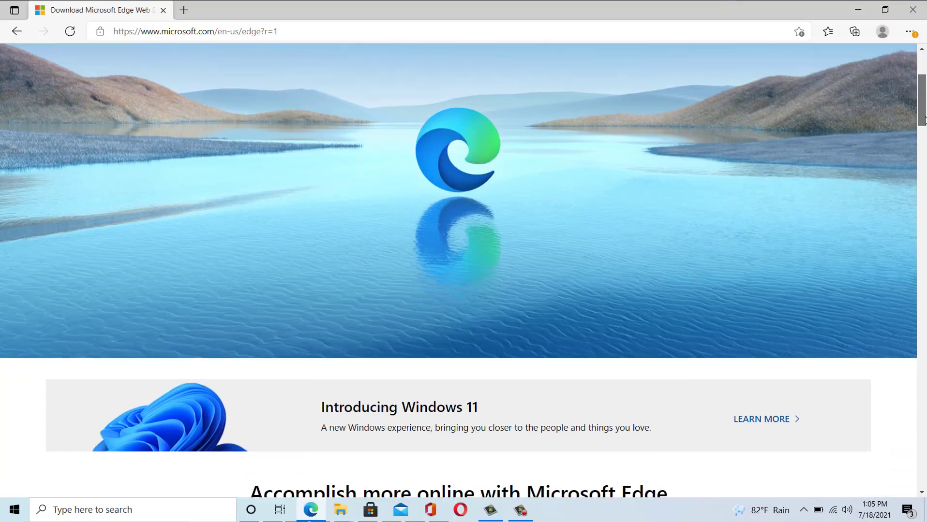
{"action": "scroll", "scroll_direction": "down", "scroll_amount": 3}
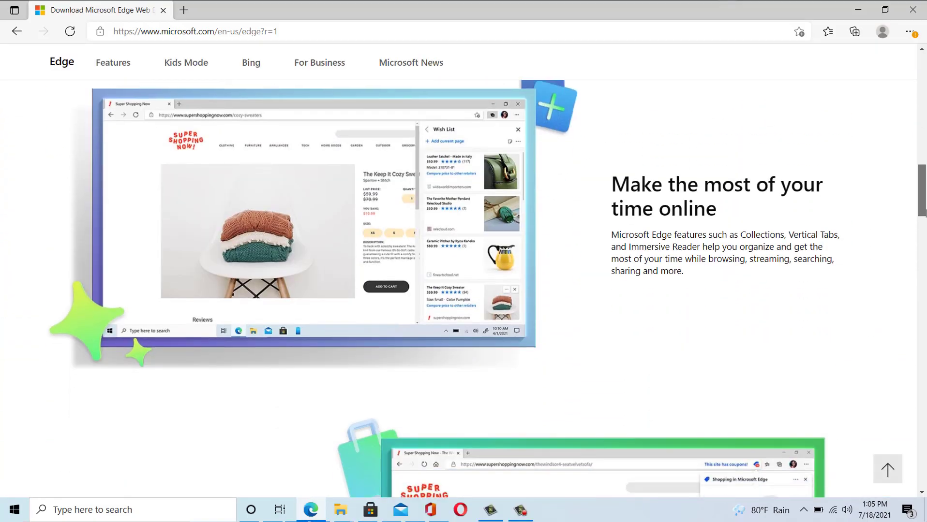
{"action": "scroll", "scroll_direction": "down", "scroll_amount": 3}
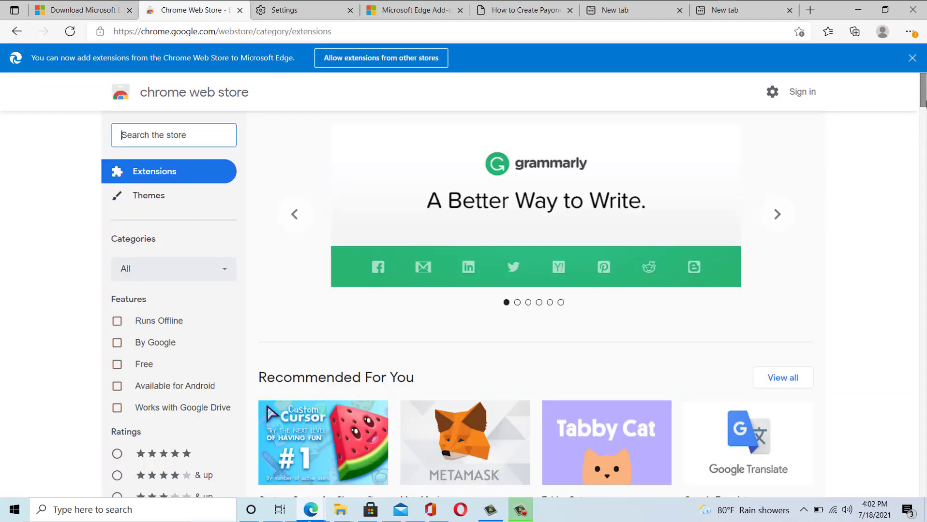
- Scroll through the Chrome Web Store extensions, then switch to the Edge Add-ons store page
{"action": "scroll", "scroll_direction": "down", "scroll_amount": 3}
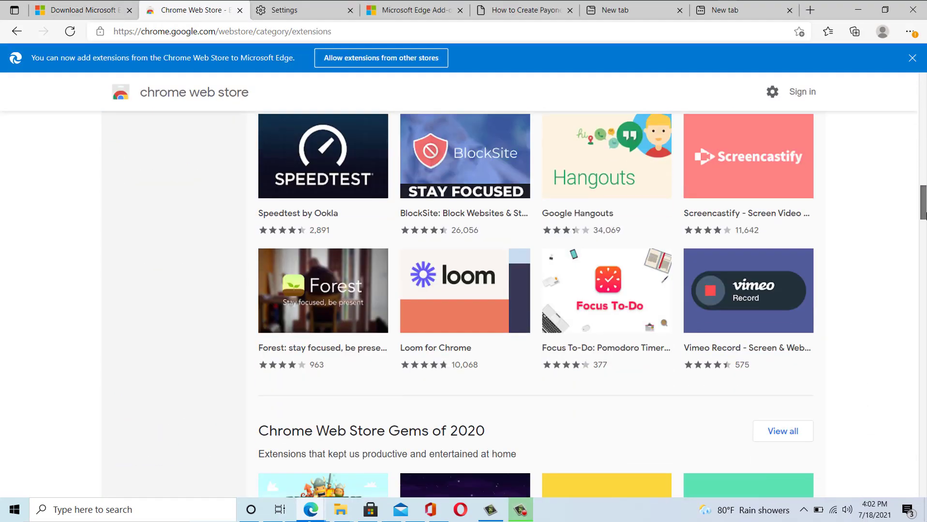
{"action": "scroll", "scroll_direction": "down", "scroll_amount": 3}
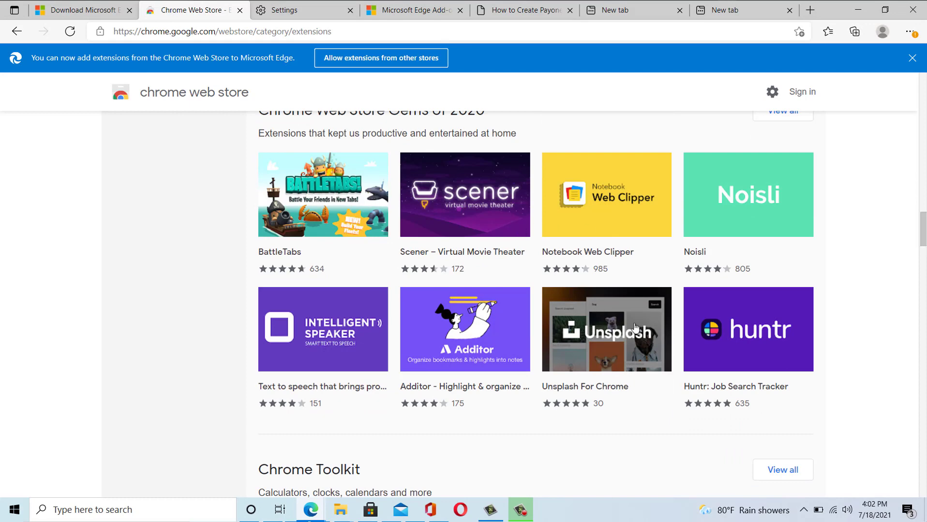
{"action": "left_click", "coordinate": [410, 9]}
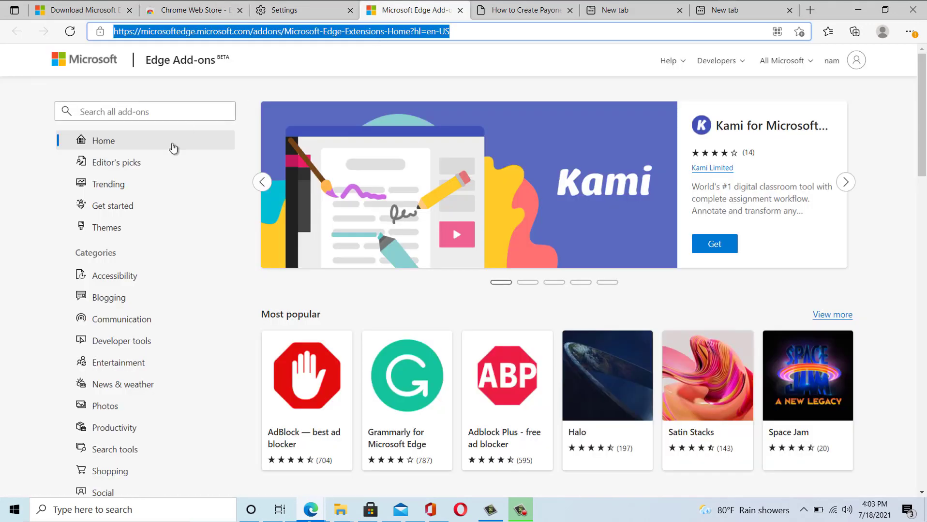
{"action": "mouse_move", "coordinate": [140, 206]}
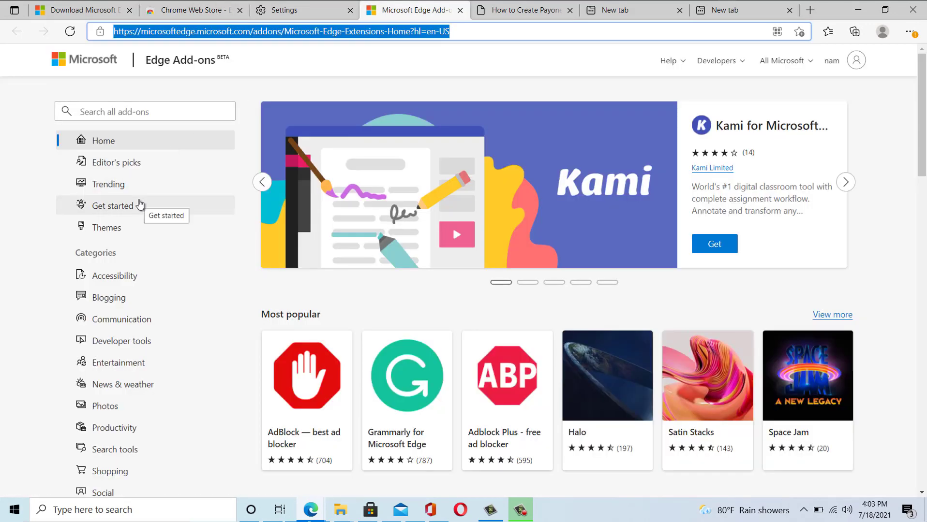
- Show the new tab page layout panel, then reach About Microsoft Edge with version 91.0.864.67 and pending update
{"action": "left_click", "coordinate": [910, 31]}
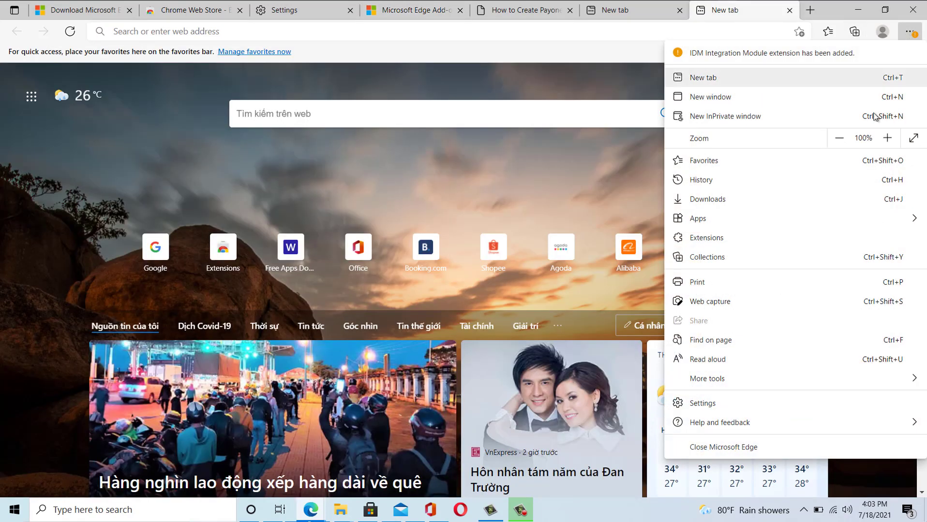
{"action": "left_click", "coordinate": [885, 94]}
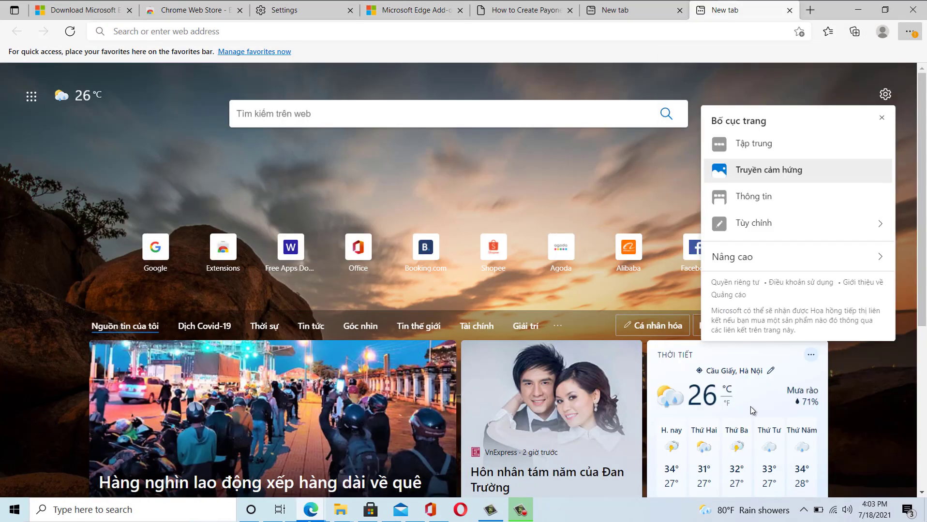
{"action": "left_click", "coordinate": [284, 10]}
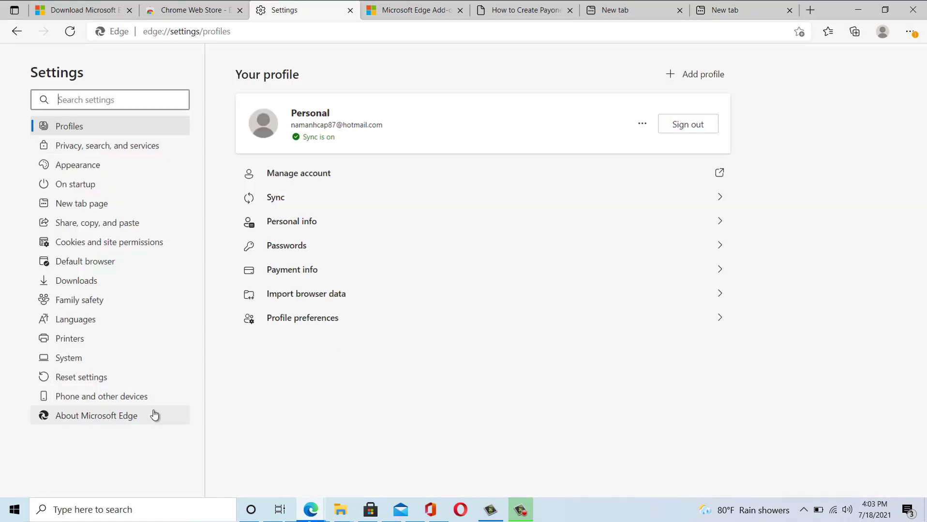
{"action": "left_click", "coordinate": [97, 415]}
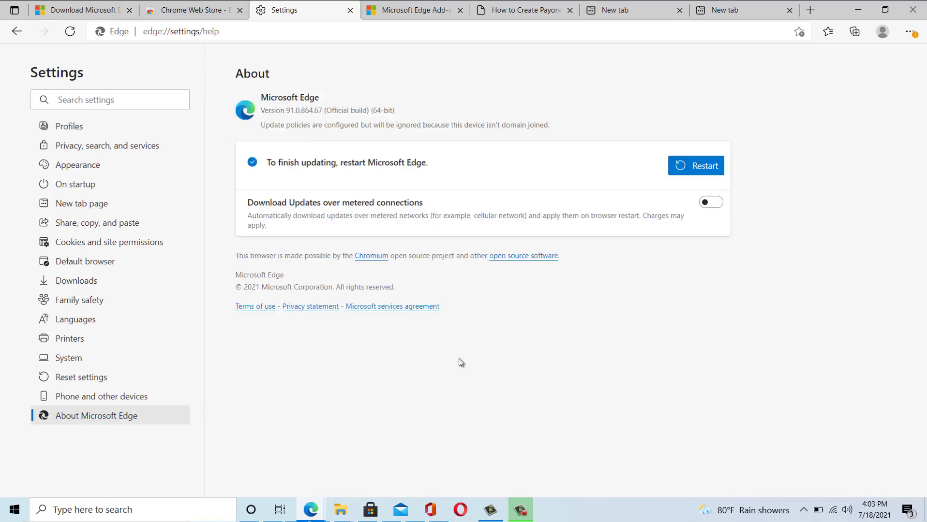
{"action": "mouse_move", "coordinate": [429, 361]}
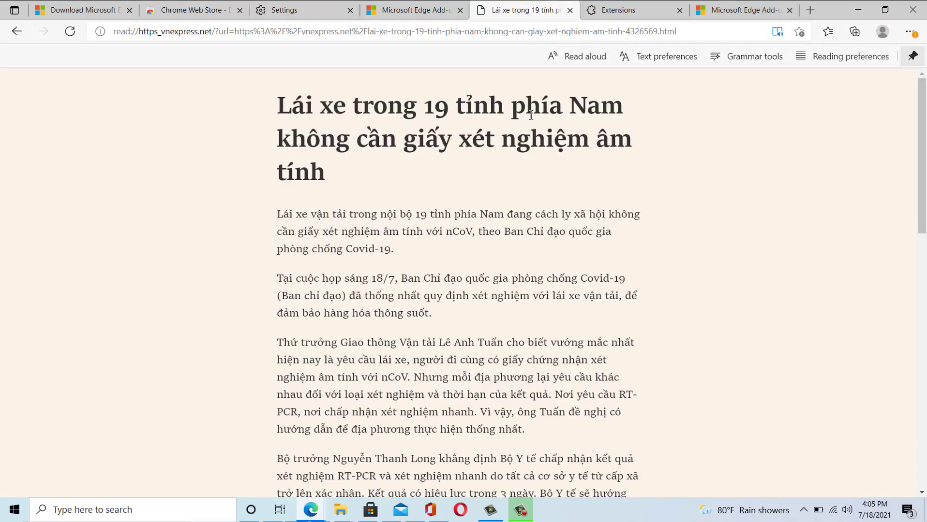
- Start Read aloud in Immersive Reader and begin spoken playback of the article
{"action": "left_click", "coordinate": [577, 57]}
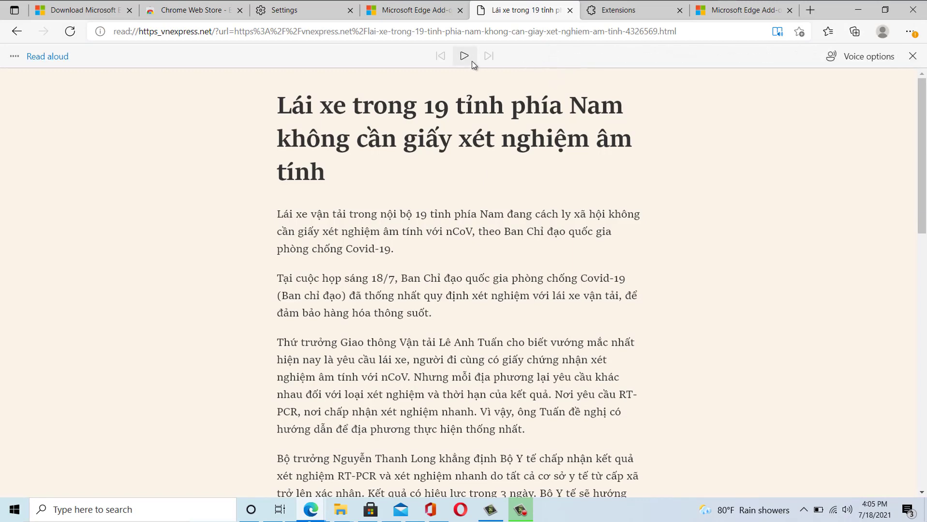
{"action": "left_click", "coordinate": [464, 56]}
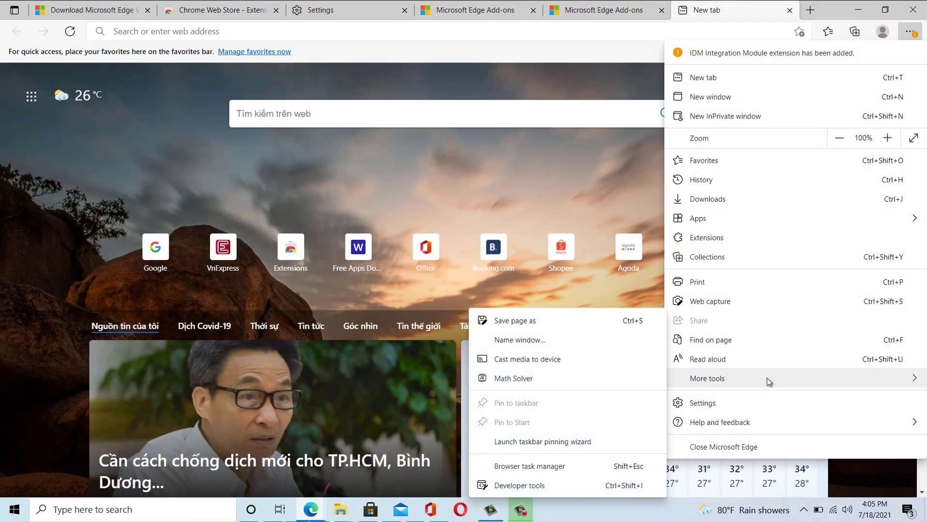
- Launch the browser task manager and sort processes by Memory, then by CPU
{"action": "left_click", "coordinate": [530, 466]}
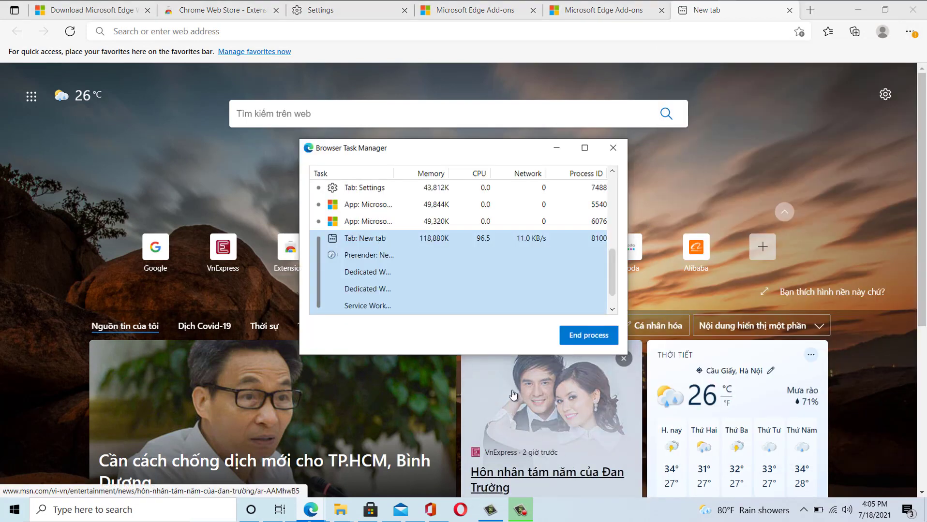
{"action": "left_click", "coordinate": [418, 173]}
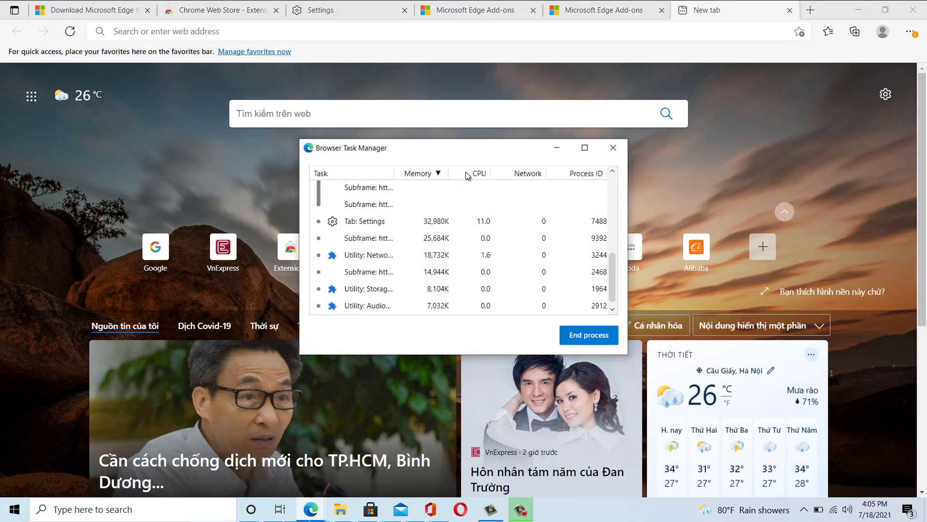
{"action": "left_click", "coordinate": [479, 173]}
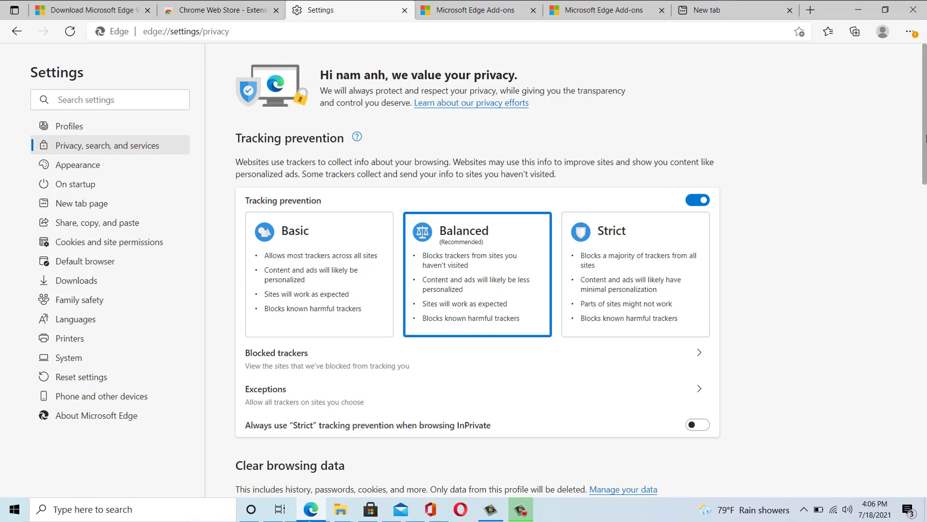
- Scroll the privacy settings past diagnostic data to the Security section with SmartScreen and secure DNS
{"action": "scroll", "scroll_direction": "down", "scroll_amount": 3}
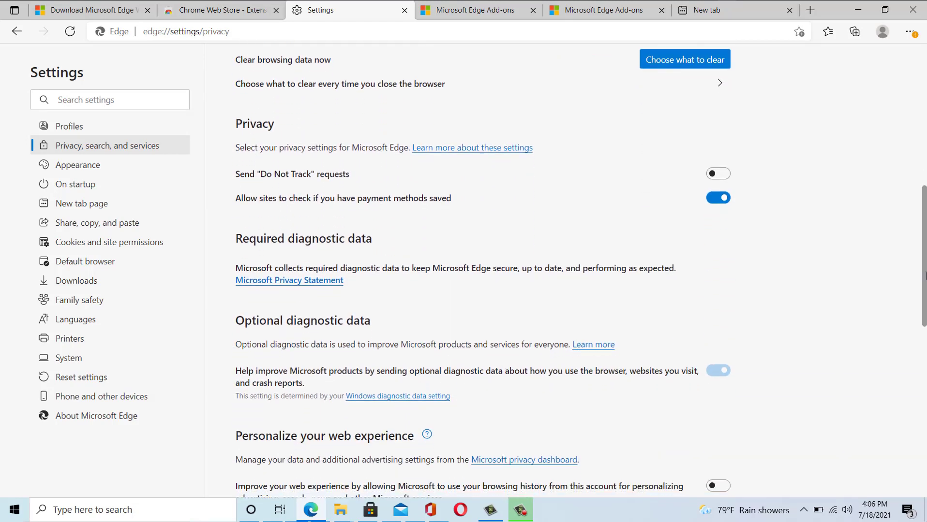
{"action": "scroll", "scroll_direction": "down", "scroll_amount": 3}
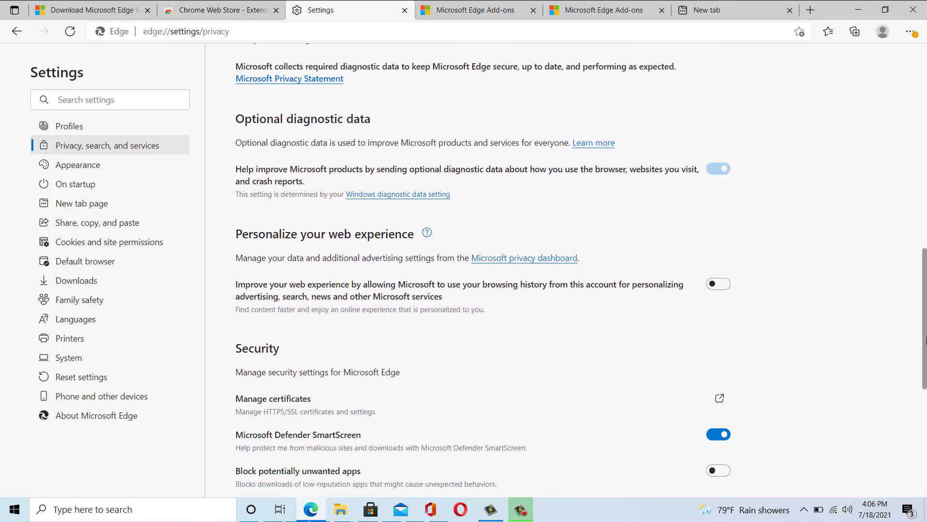
{"action": "scroll", "scroll_direction": "down", "scroll_amount": 3}
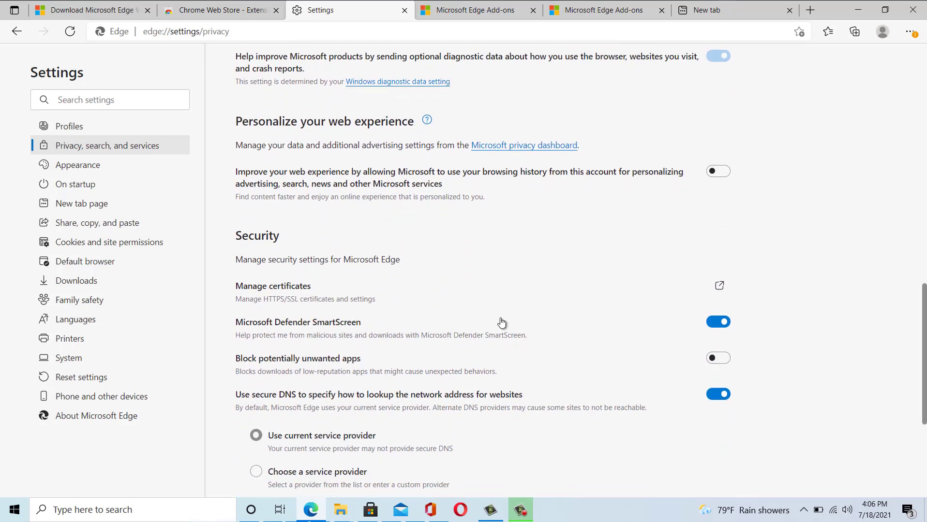
{"action": "mouse_move", "coordinate": [850, 337]}
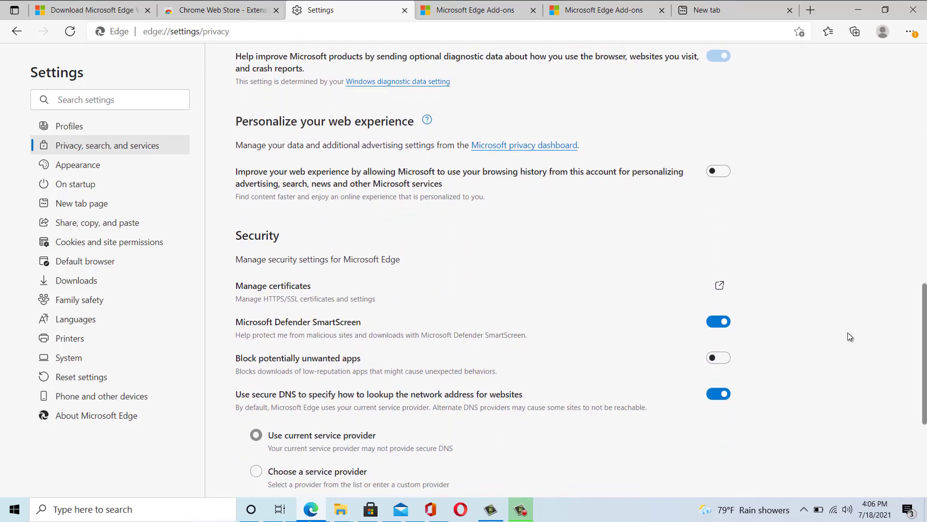
{"action": "mouse_move", "coordinate": [830, 337]}
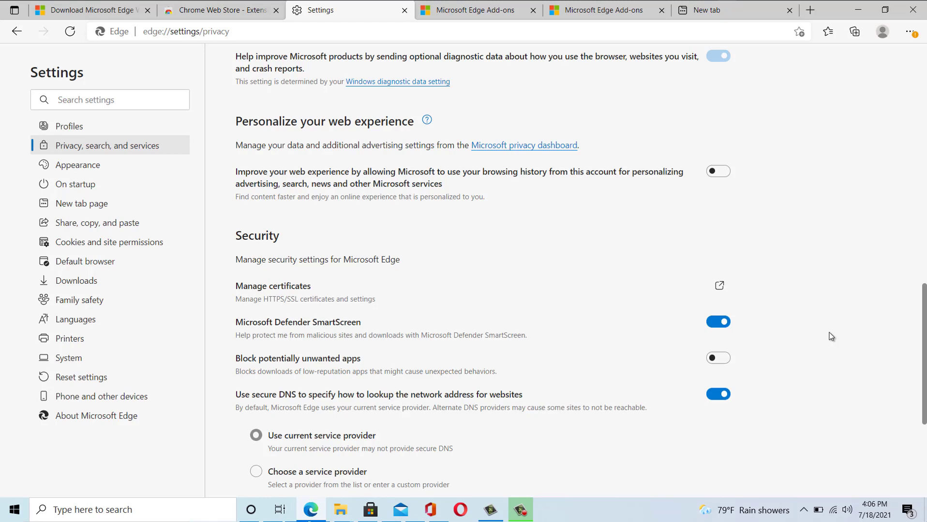
{"action": "mouse_move", "coordinate": [614, 317]}
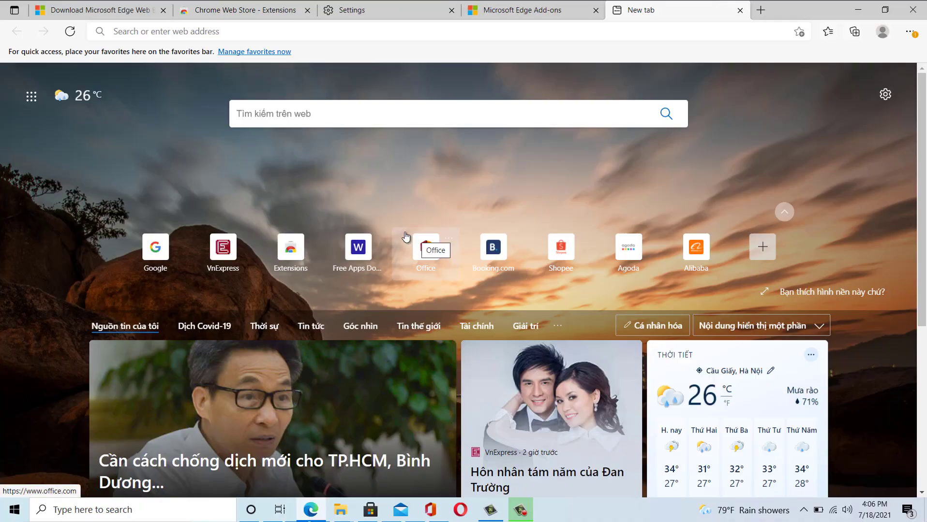
- Dismiss the Microsoft 365 apps list and show the new tab Page layout panel via the gear icon
{"action": "left_click", "coordinate": [31, 95]}
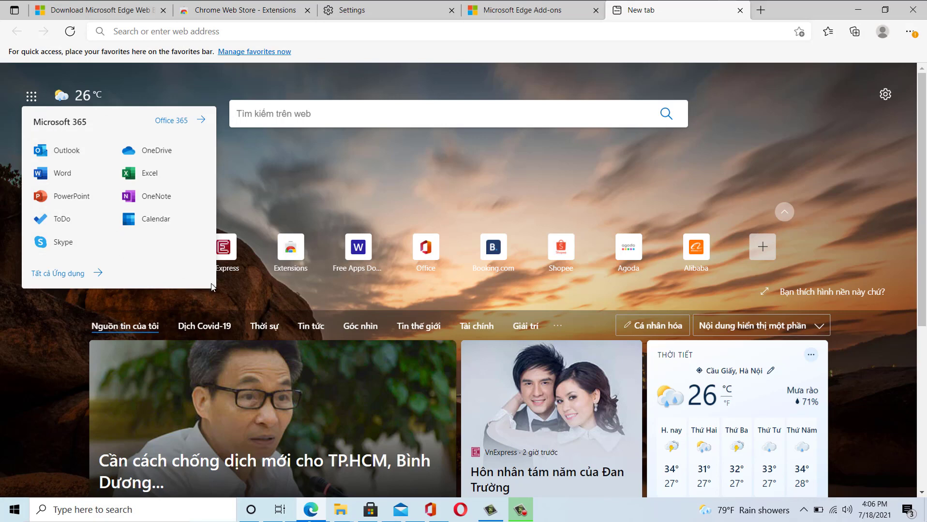
{"action": "mouse_move", "coordinate": [214, 289]}
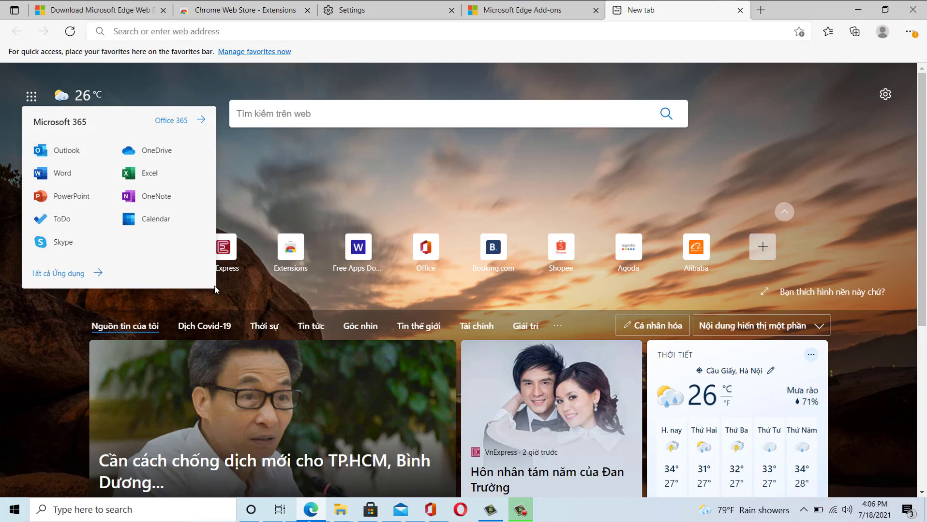
{"action": "mouse_move", "coordinate": [250, 287]}
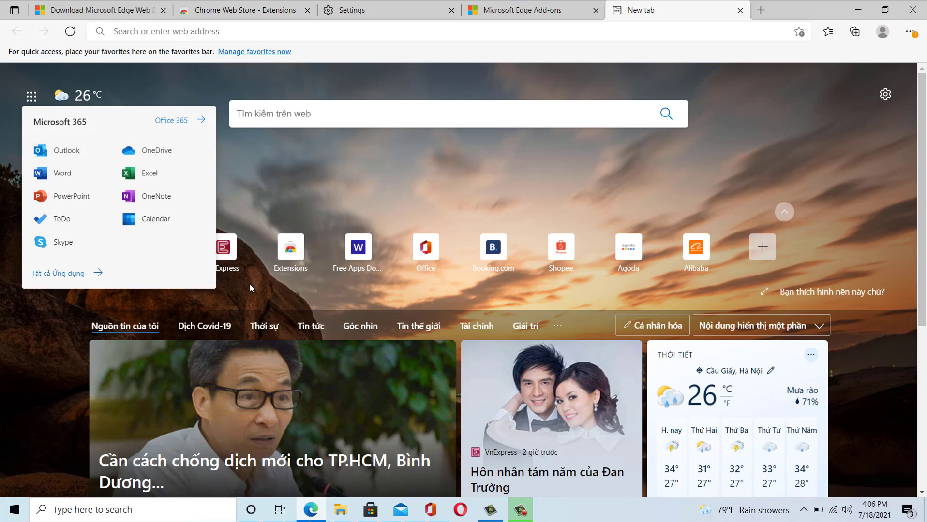
{"action": "mouse_move", "coordinate": [890, 96]}
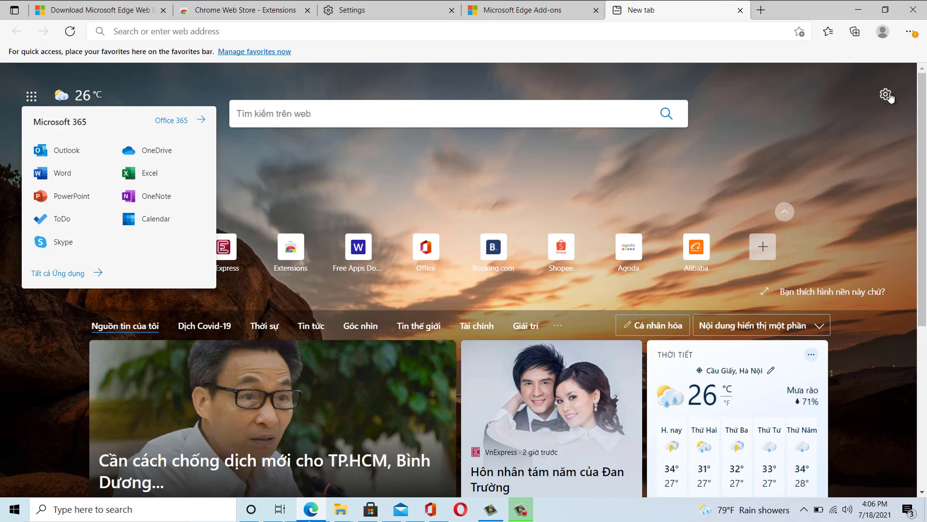
{"action": "left_click", "coordinate": [886, 95]}
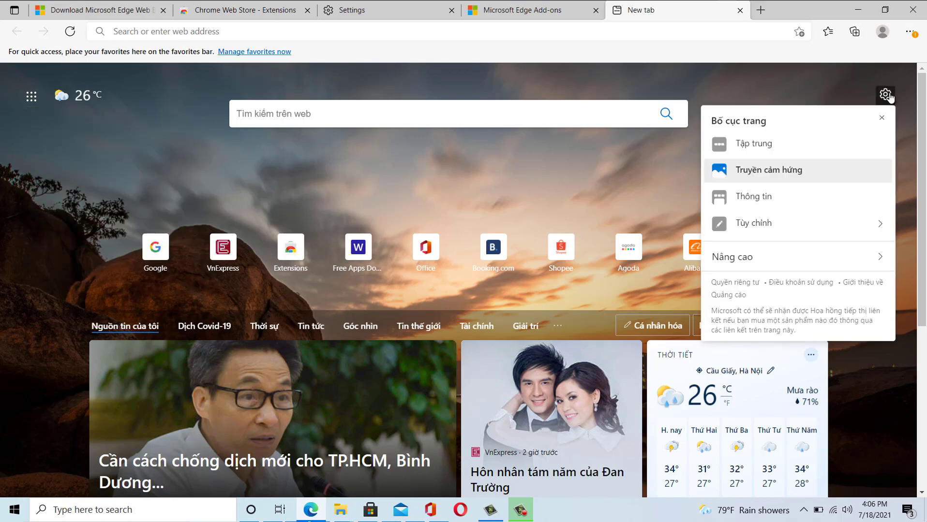
{"action": "mouse_move", "coordinate": [523, 326]}
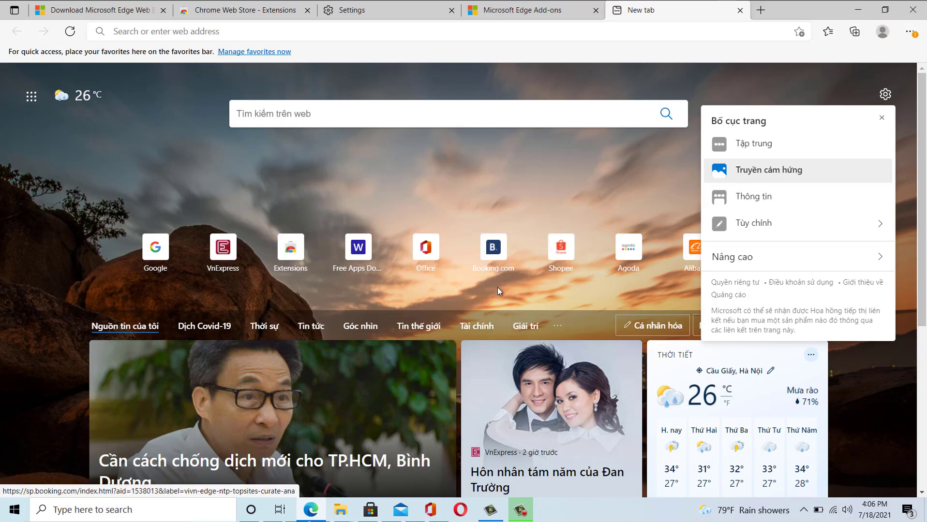
{"action": "mouse_move", "coordinate": [473, 172]}
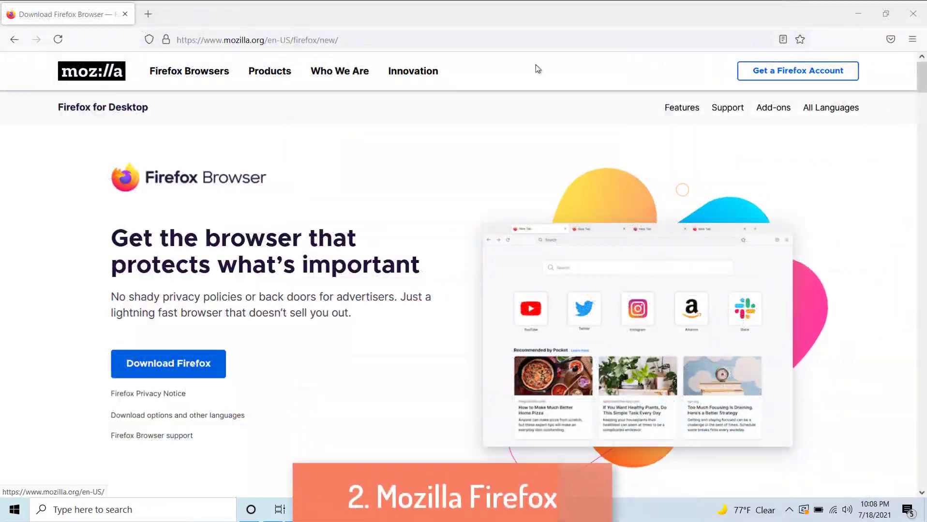
- Scroll the mozilla.org Firefox download page through its extensions, look and settings feature highlights
{"action": "scroll", "scroll_direction": "down", "scroll_amount": 3}
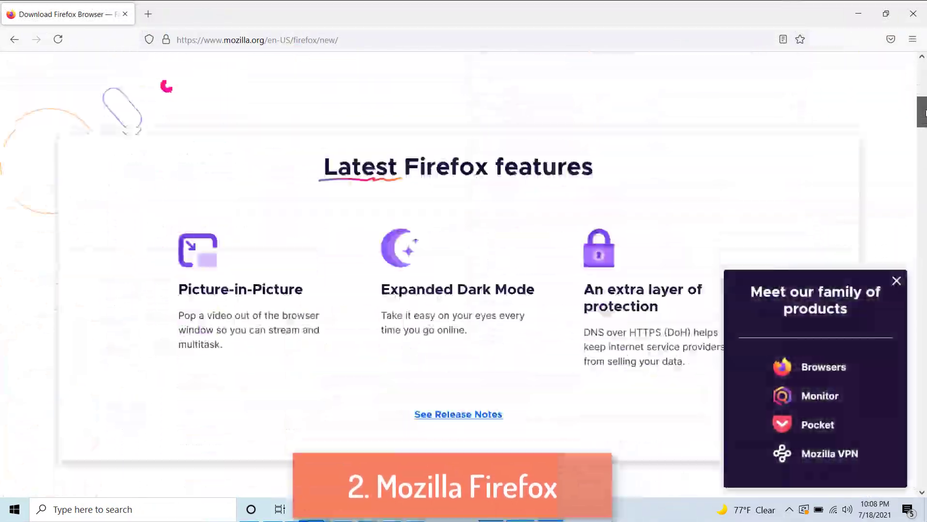
{"action": "scroll", "scroll_direction": "down", "scroll_amount": 3}
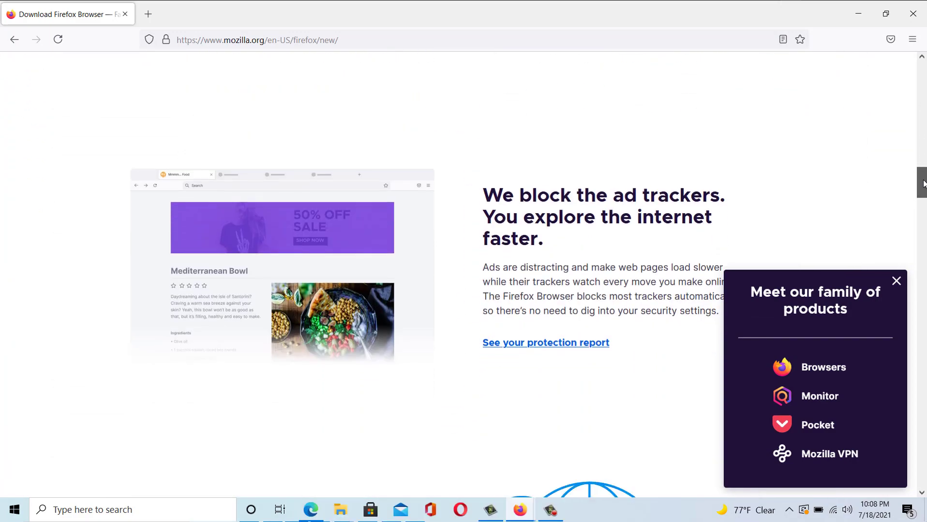
{"action": "scroll", "scroll_direction": "down", "scroll_amount": 3}
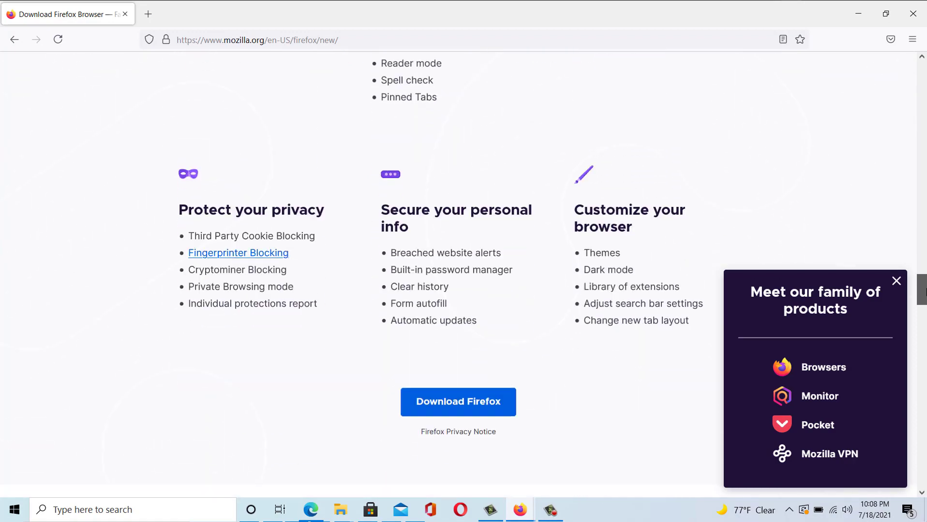
{"action": "scroll", "scroll_direction": "down", "scroll_amount": 3}
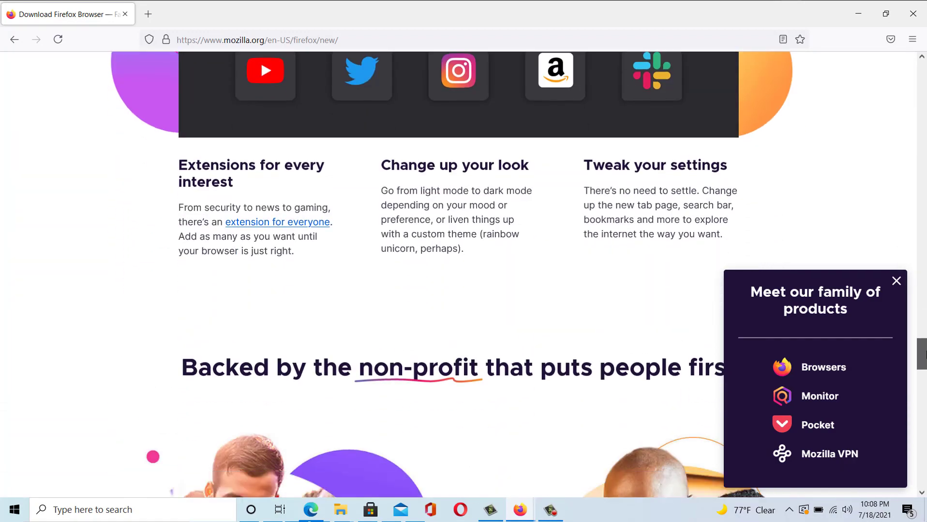
{"action": "scroll", "scroll_direction": "down", "scroll_amount": 3}
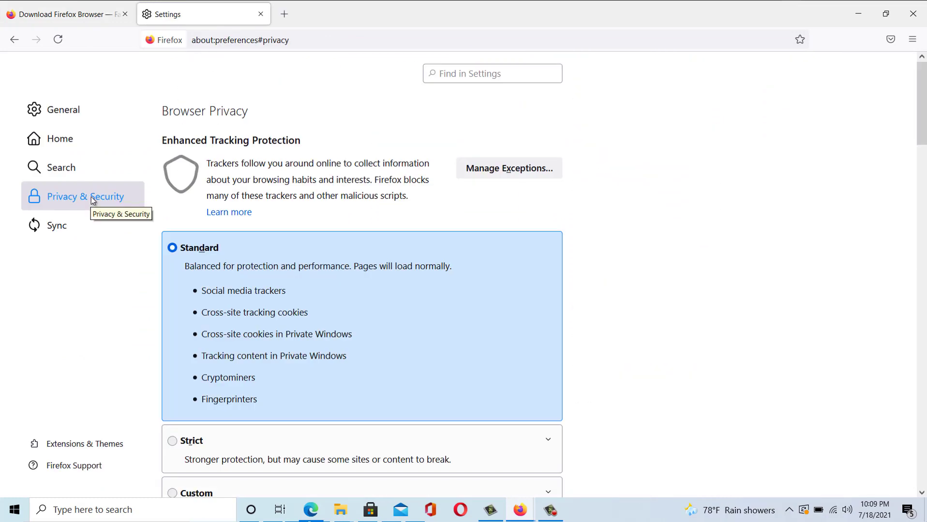
- Keep Enhanced Tracking Protection at Standard and scroll down to the Permissions section
{"action": "scroll", "scroll_direction": "down", "scroll_amount": 3}
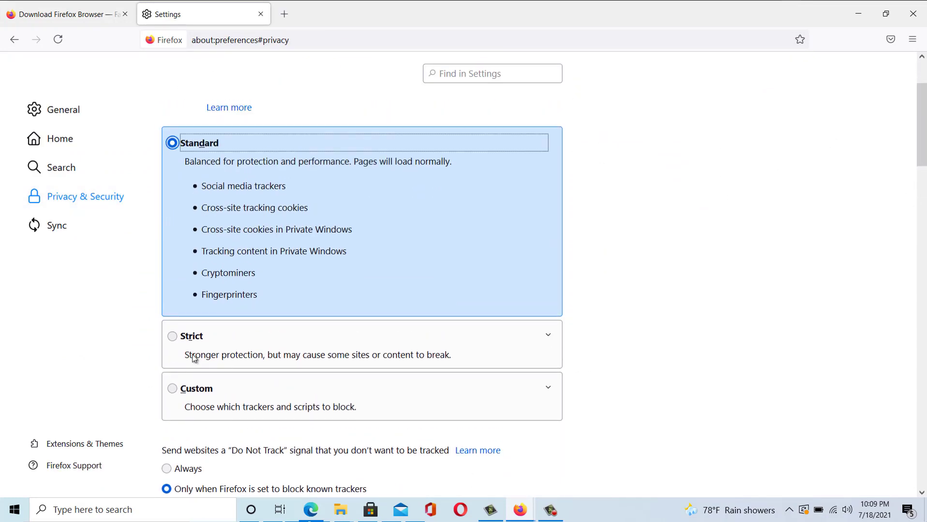
{"action": "left_click", "coordinate": [173, 388]}
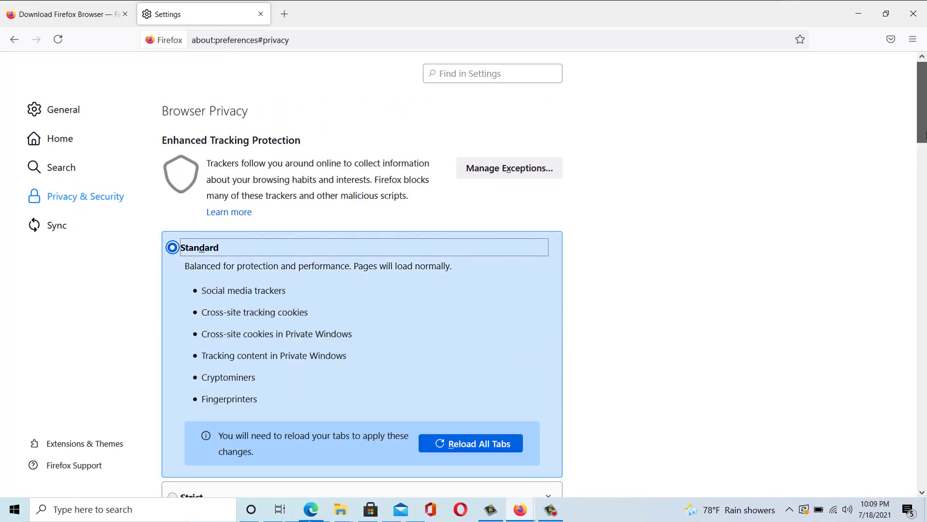
{"action": "scroll", "scroll_direction": "down", "scroll_amount": 3}
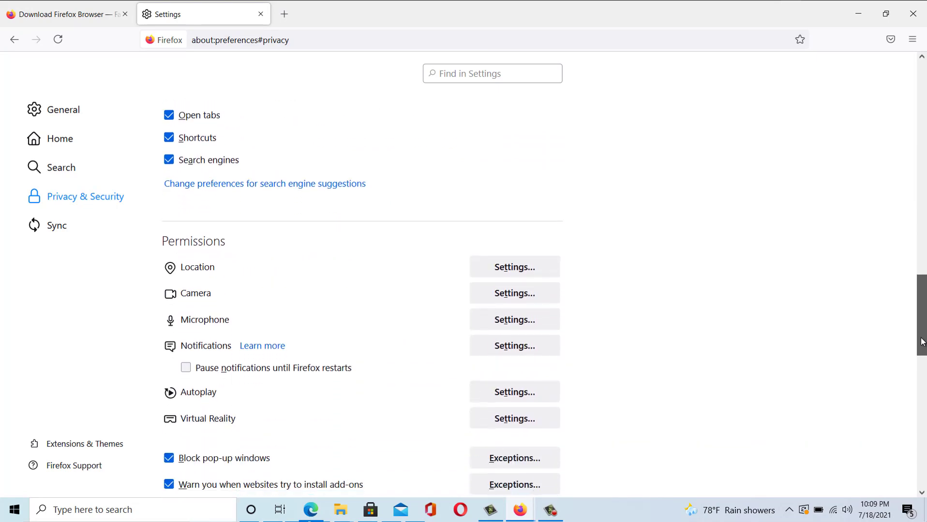
{"action": "scroll", "scroll_direction": "down", "scroll_amount": 3}
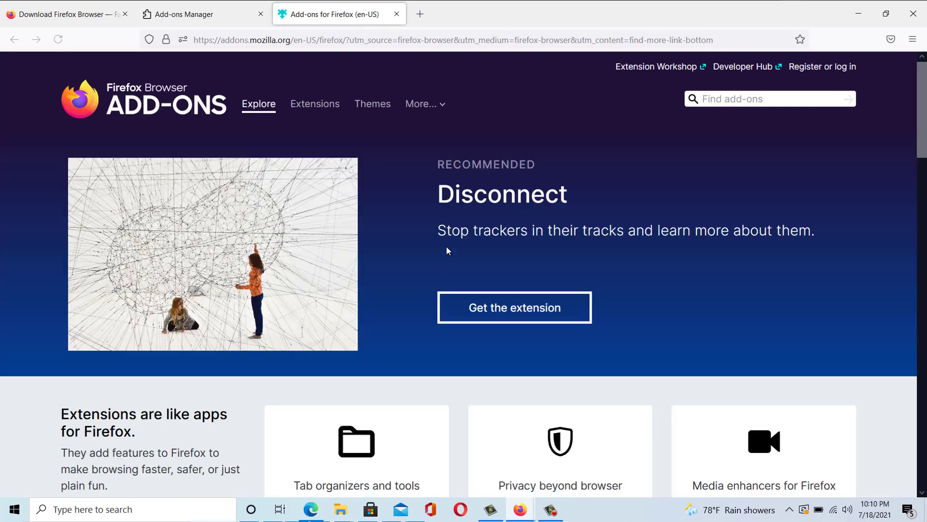
- Open Firefox's Task Manager from the hamburger menu's More Tools list
{"action": "scroll", "scroll_direction": "down", "scroll_amount": 3}
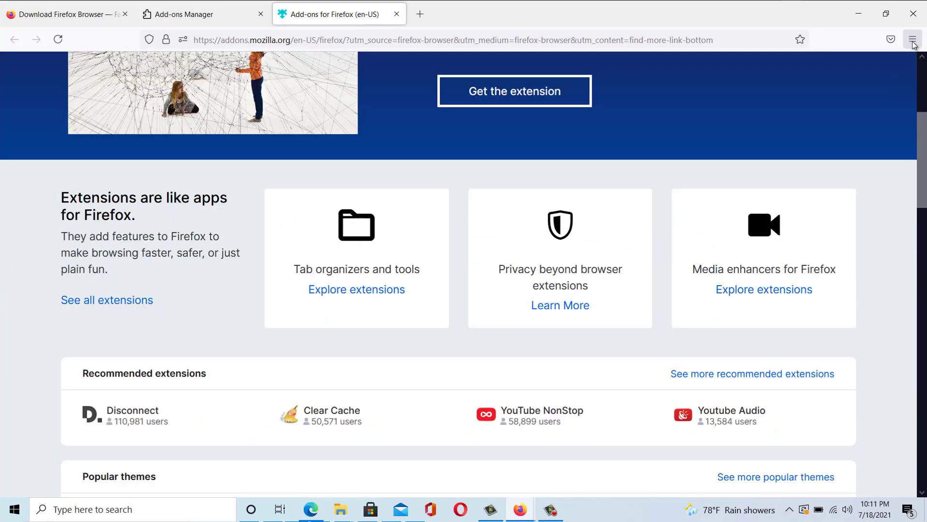
{"action": "left_click", "coordinate": [912, 40]}
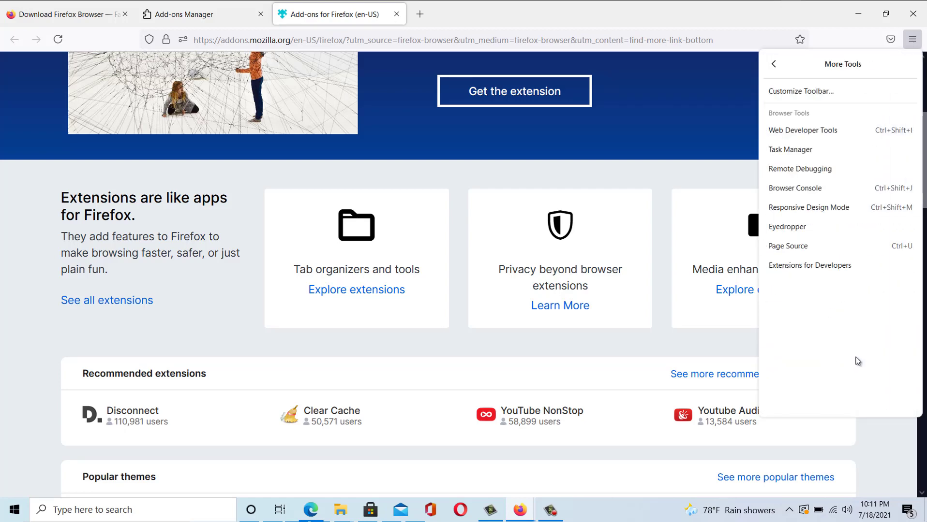
{"action": "left_click", "coordinate": [790, 150]}
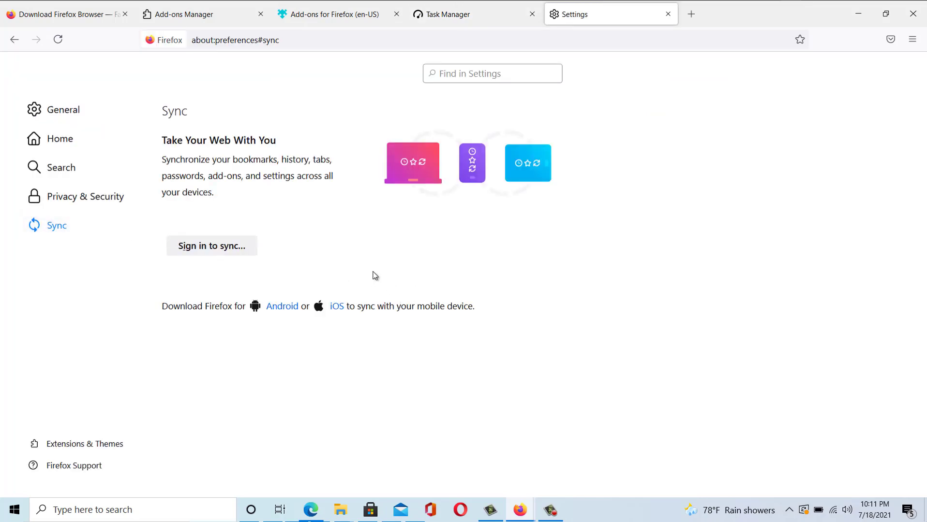
{"action": "mouse_move", "coordinate": [369, 271]}
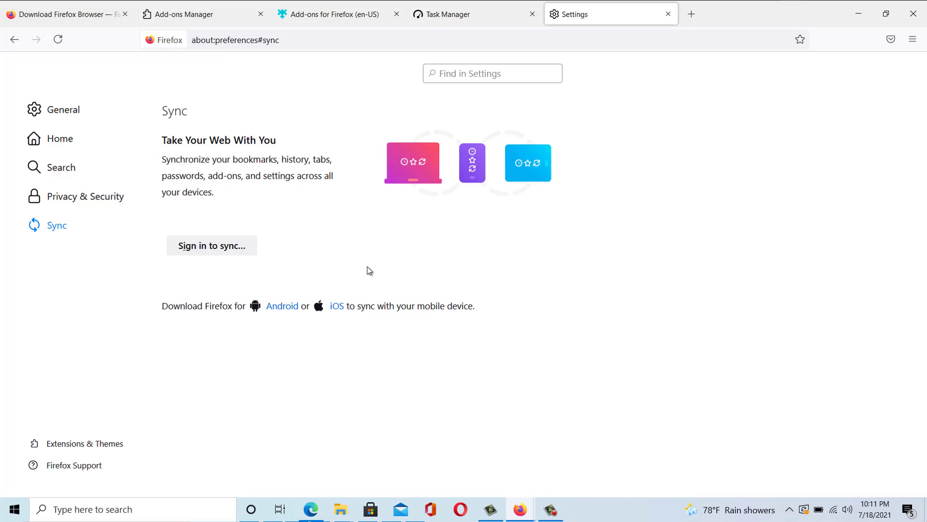
{"action": "mouse_move", "coordinate": [367, 269]}
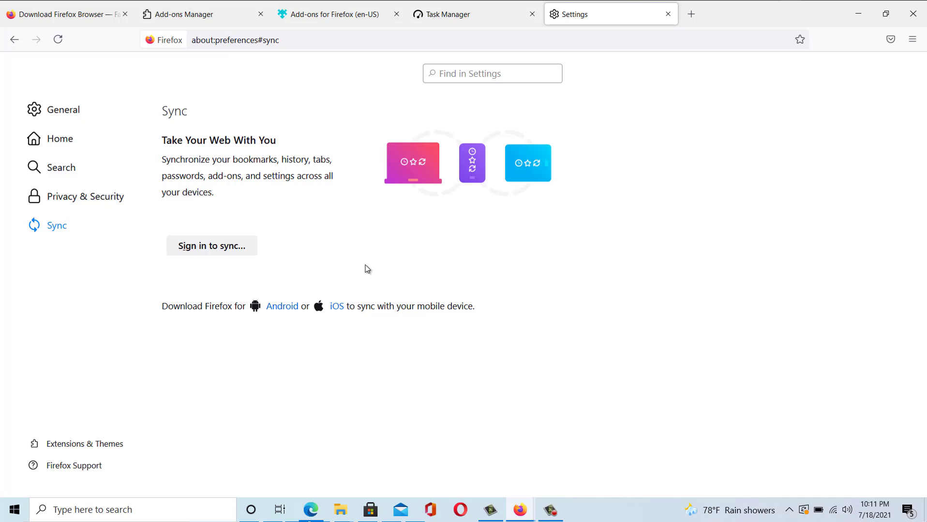
{"action": "mouse_move", "coordinate": [366, 263]}
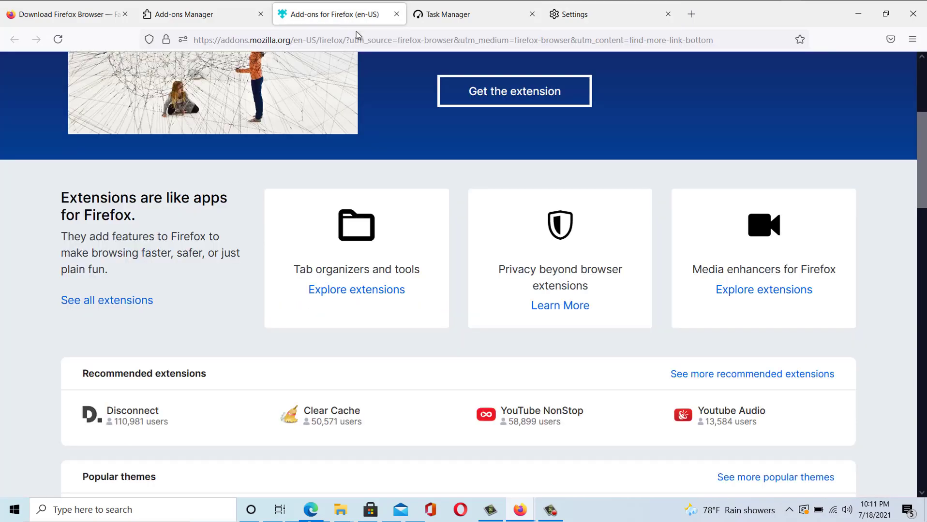
- Scroll the Firefox Add-ons store past recommended extensions, popular themes and privacy extensions
{"action": "scroll", "scroll_direction": "down", "scroll_amount": 3}
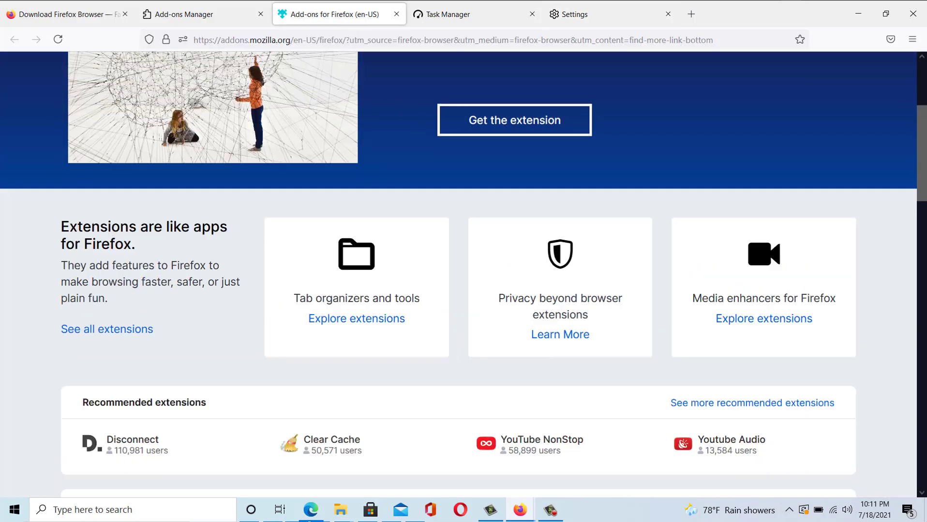
{"action": "scroll", "scroll_direction": "down", "scroll_amount": 3}
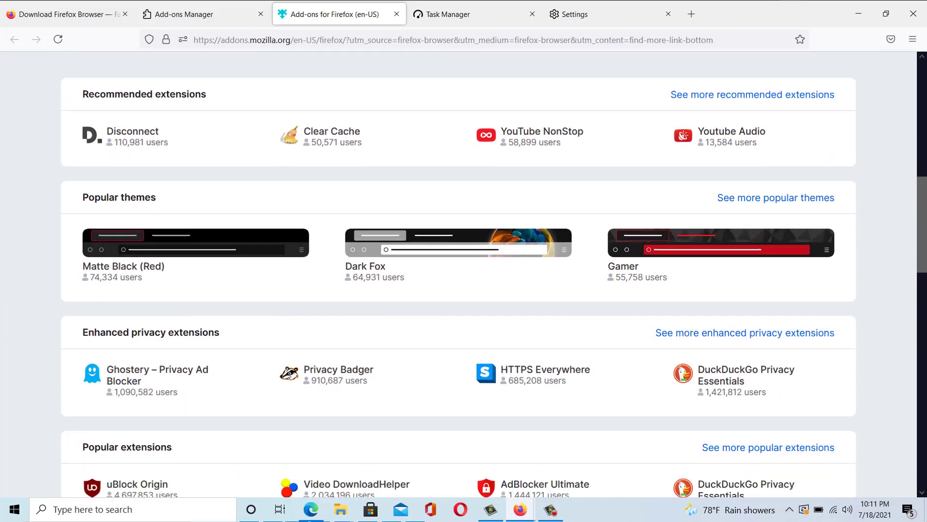
{"action": "scroll", "scroll_direction": "down", "scroll_amount": 3}
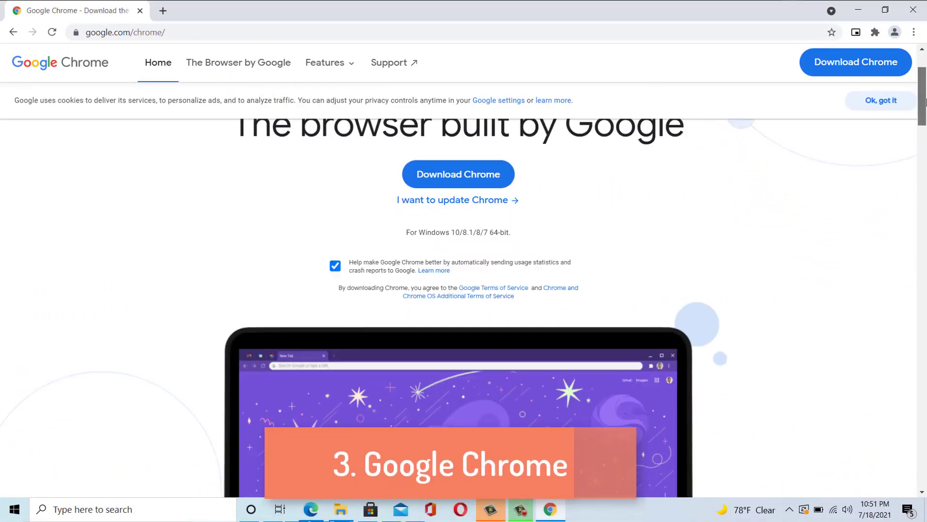
{"action": "scroll", "scroll_direction": "down", "scroll_amount": 3}
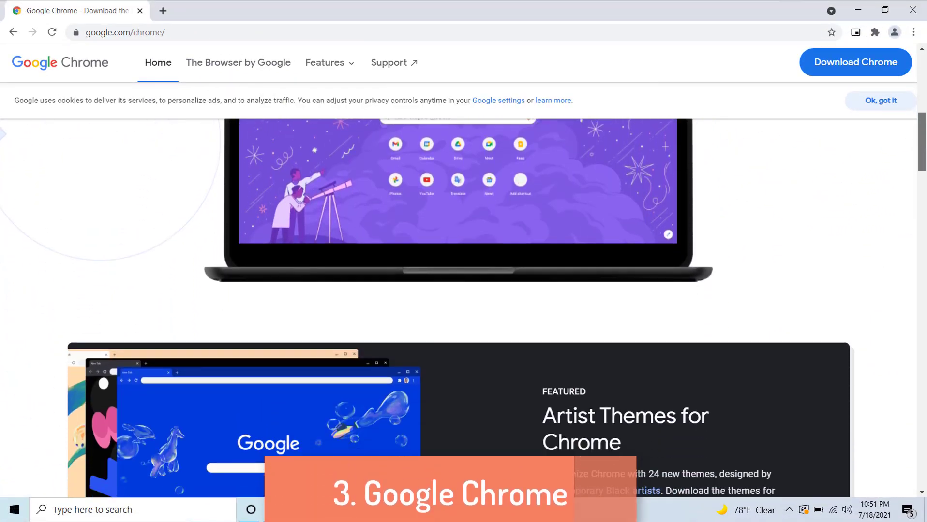
{"action": "scroll", "scroll_direction": "down", "scroll_amount": 3}
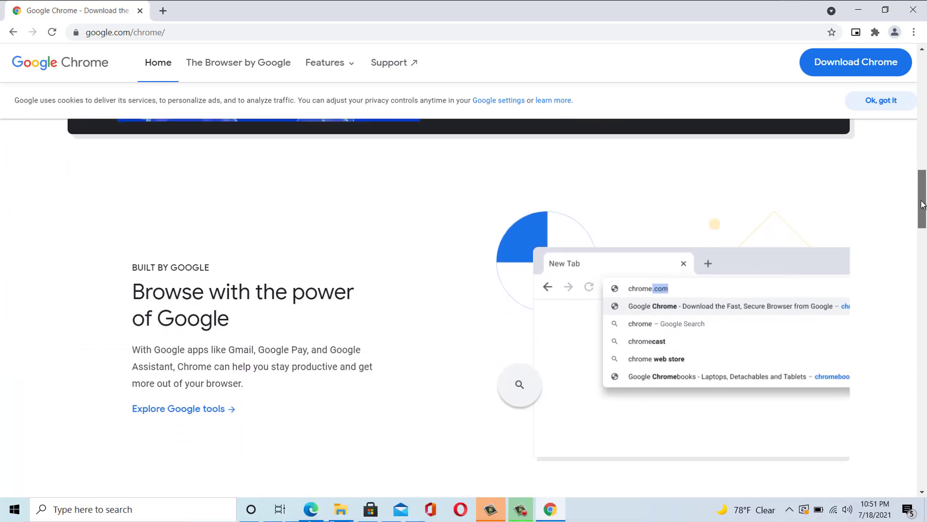
{"action": "scroll", "scroll_direction": "down", "scroll_amount": 3}
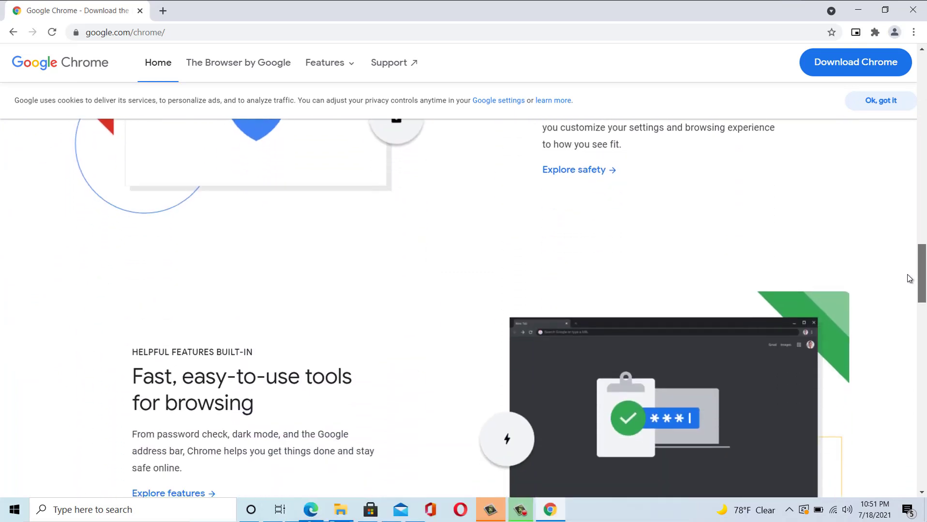
{"action": "scroll", "scroll_direction": "down", "scroll_amount": 3}
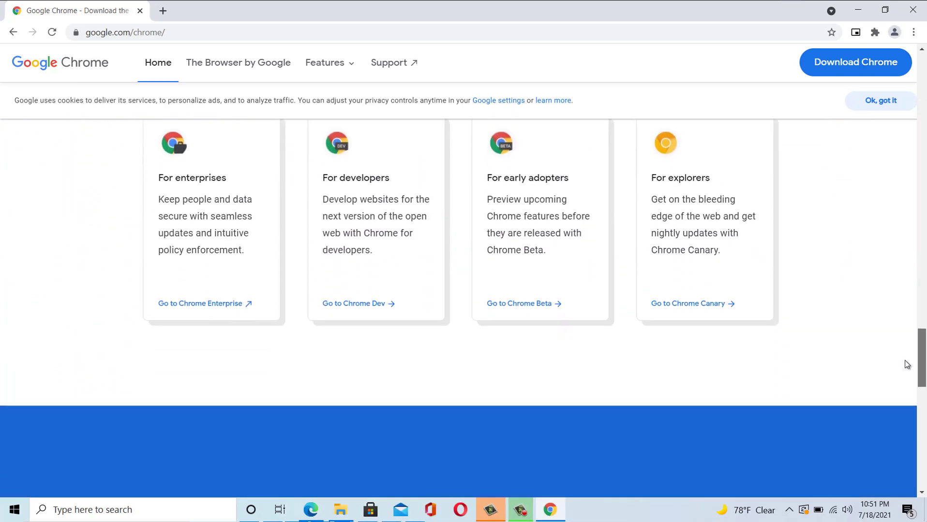
{"action": "scroll", "scroll_direction": "up", "scroll_amount": 3}
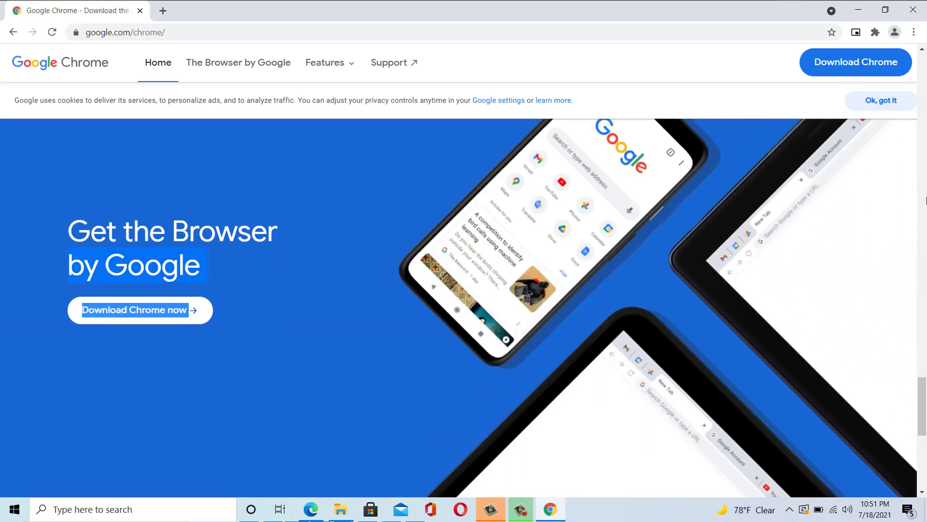
{"action": "left_click", "coordinate": [888, 33]}
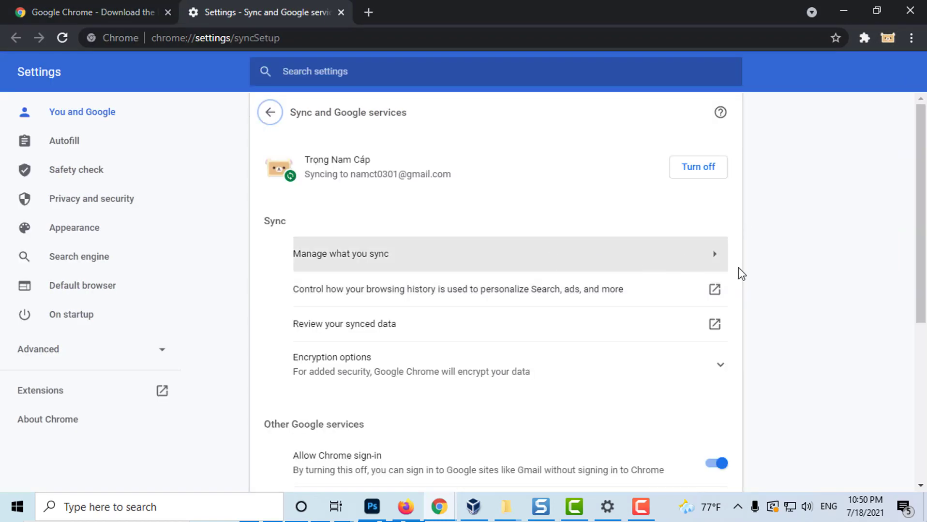
{"action": "scroll", "scroll_direction": "down", "scroll_amount": 3}
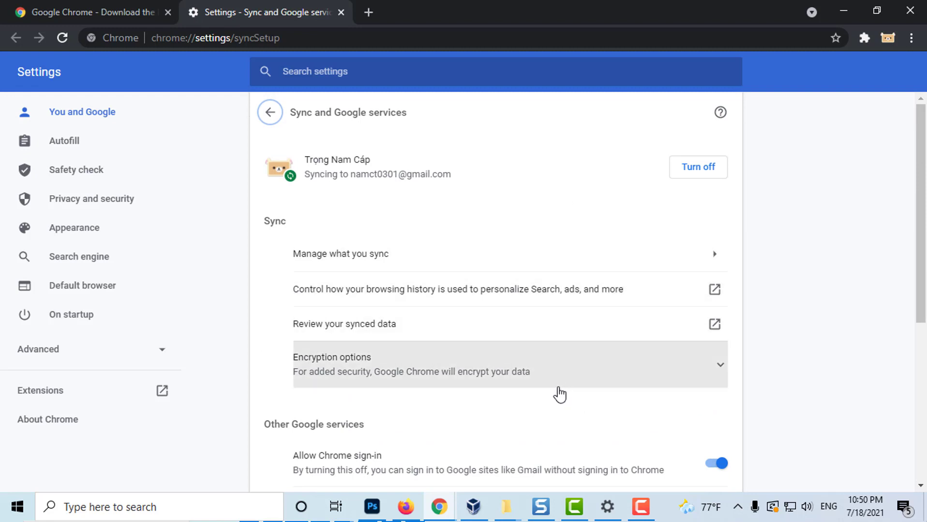
{"action": "mouse_move", "coordinate": [628, 259]}
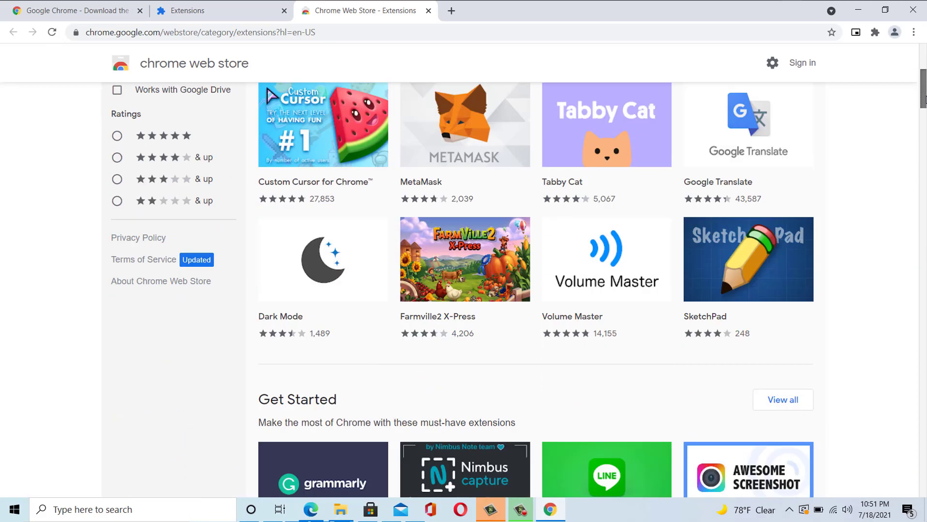
- Scroll the Chrome Web Store to Capture Your Screen and open the Droplr Screenshot & Screen Recorder page
{"action": "scroll", "scroll_direction": "down", "scroll_amount": 3}
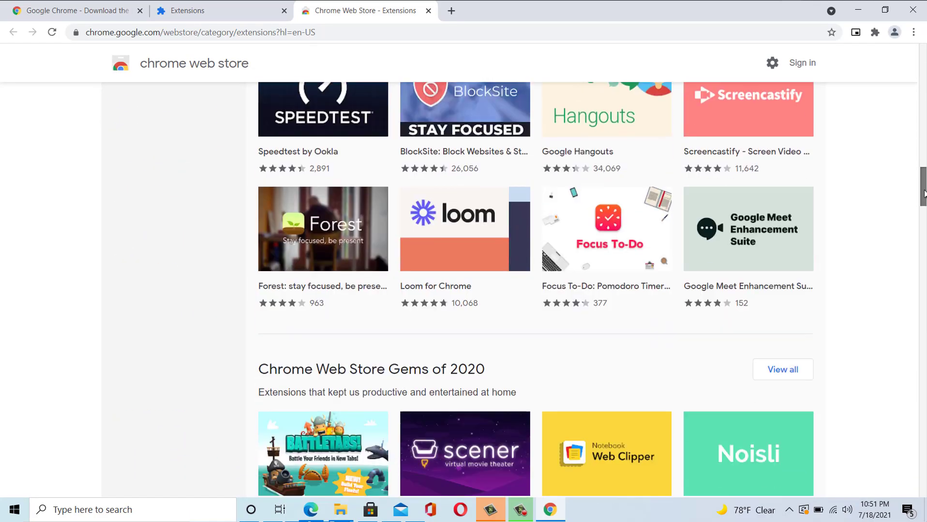
{"action": "scroll", "scroll_direction": "down", "scroll_amount": 3}
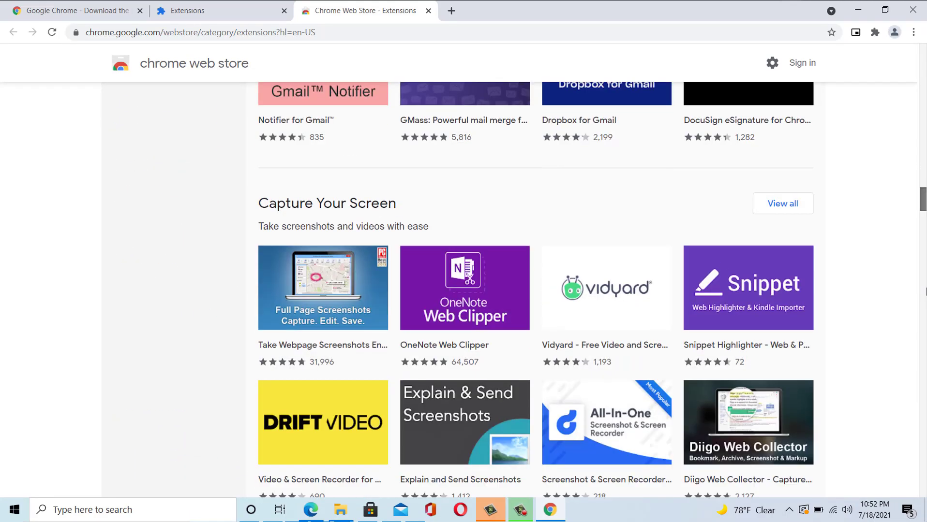
{"action": "scroll", "scroll_direction": "down", "scroll_amount": 3}
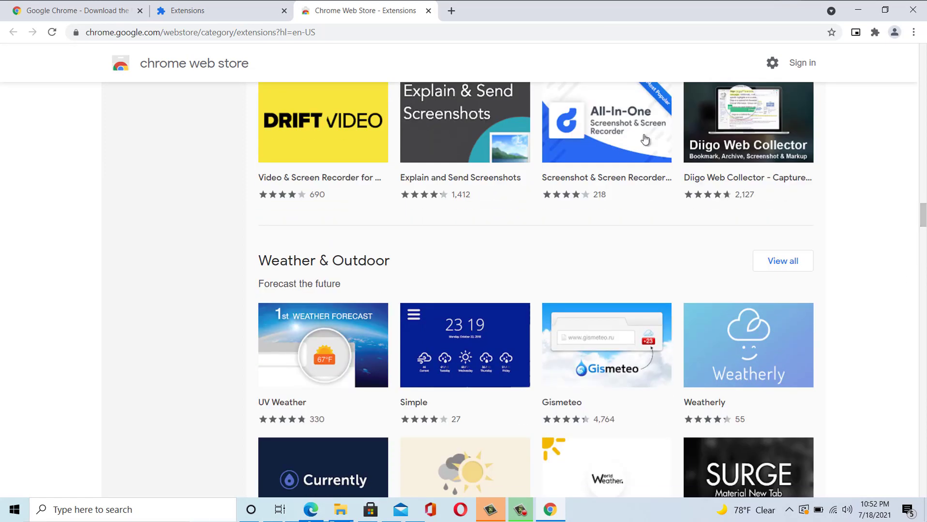
{"action": "left_click", "coordinate": [606, 122]}
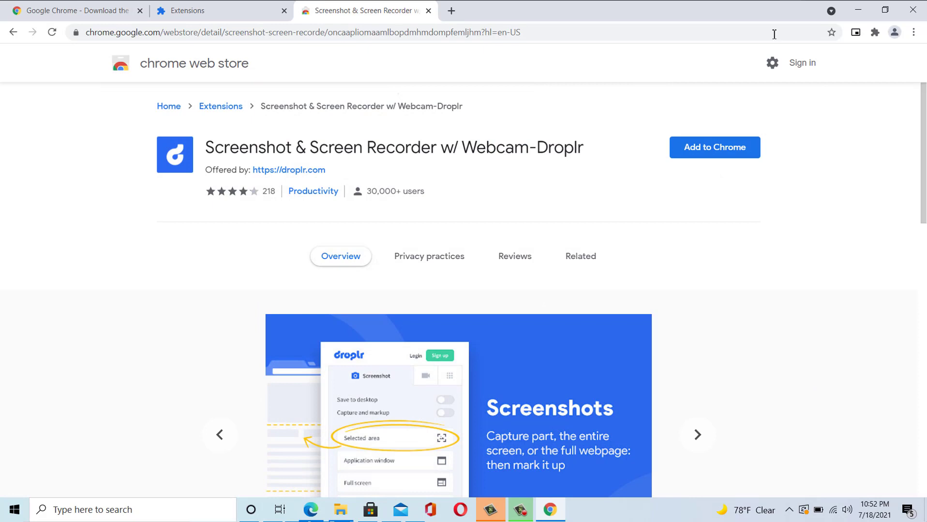
- Add the Droplr Screenshot & Screen Recorder extension to Chrome and confirm the install
{"action": "left_click", "coordinate": [713, 147]}
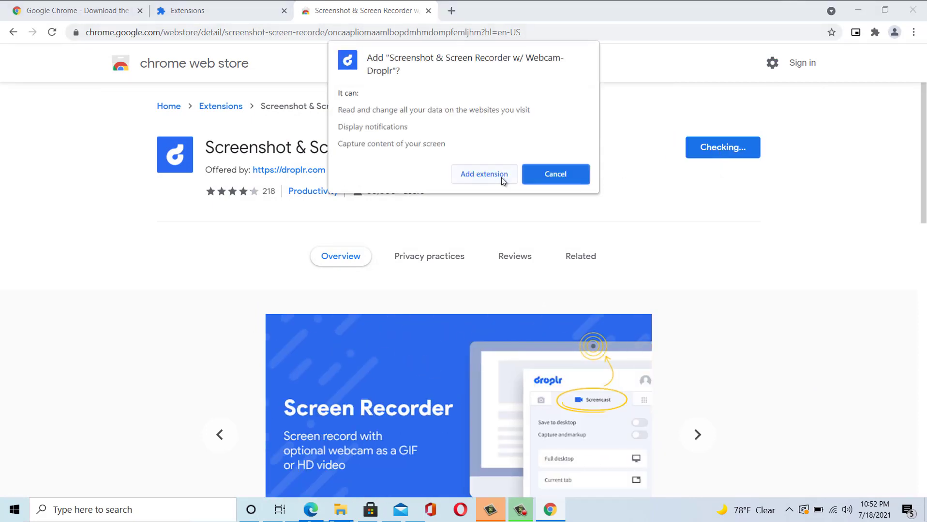
{"action": "left_click", "coordinate": [554, 174]}
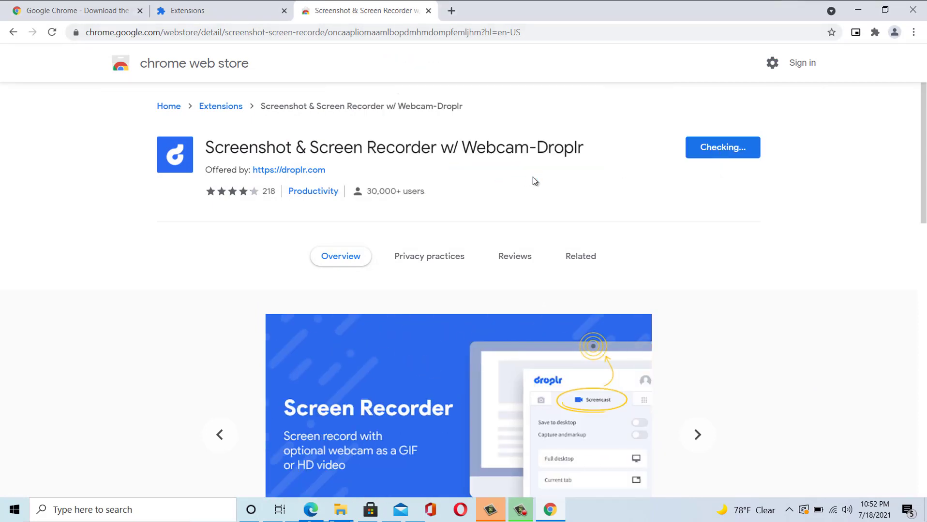
{"action": "left_click", "coordinate": [722, 147]}
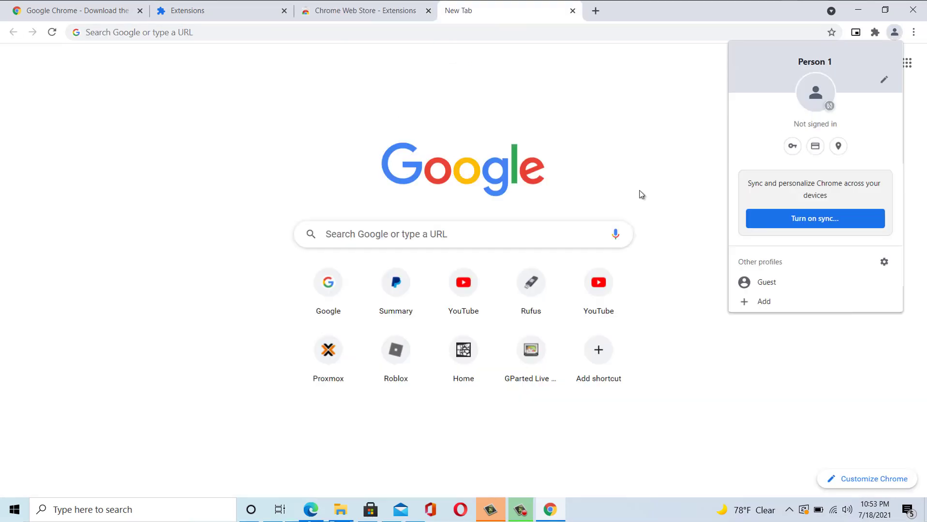
{"action": "mouse_move", "coordinate": [638, 163]}
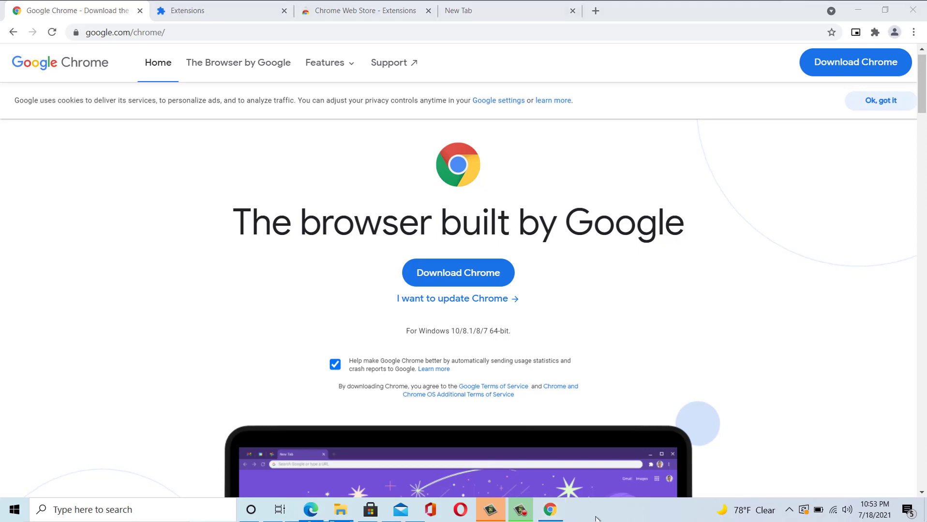
{"action": "mouse_move", "coordinate": [579, 379]}
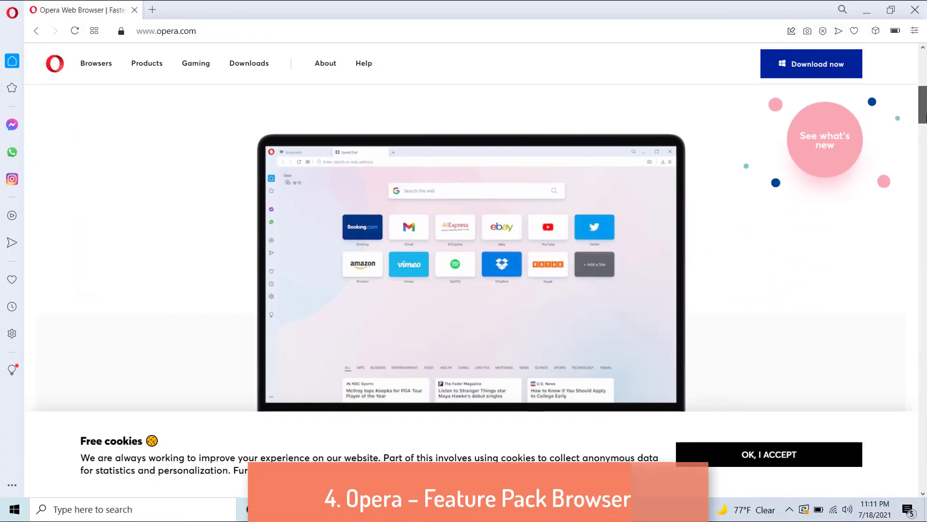
- Scroll opera.com and open the Translator extension's page on the Opera add-ons store
{"action": "scroll", "scroll_direction": "down", "scroll_amount": 3}
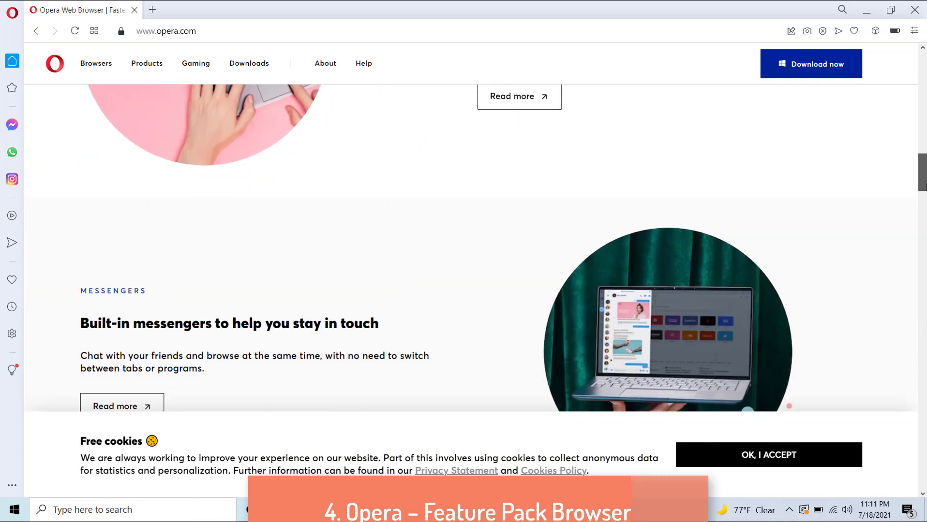
{"action": "scroll", "scroll_direction": "down", "scroll_amount": 3}
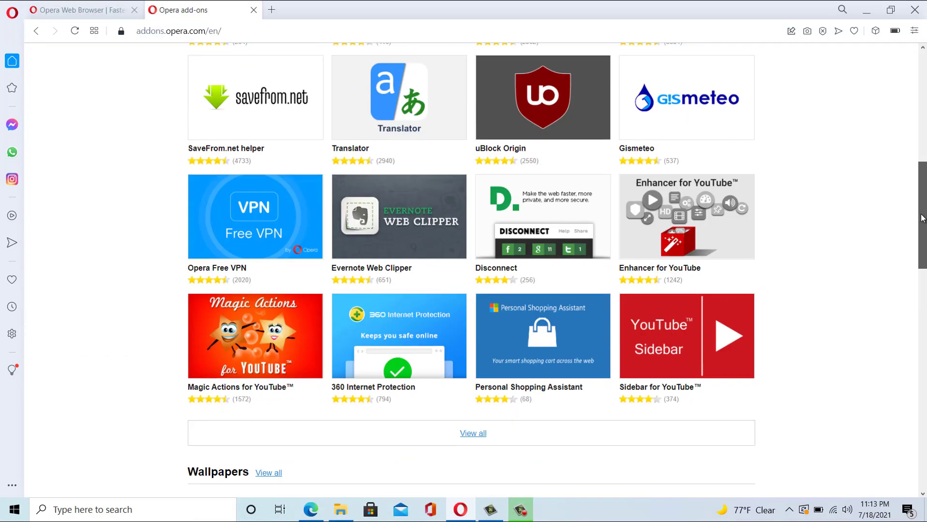
{"action": "left_click", "coordinate": [399, 98]}
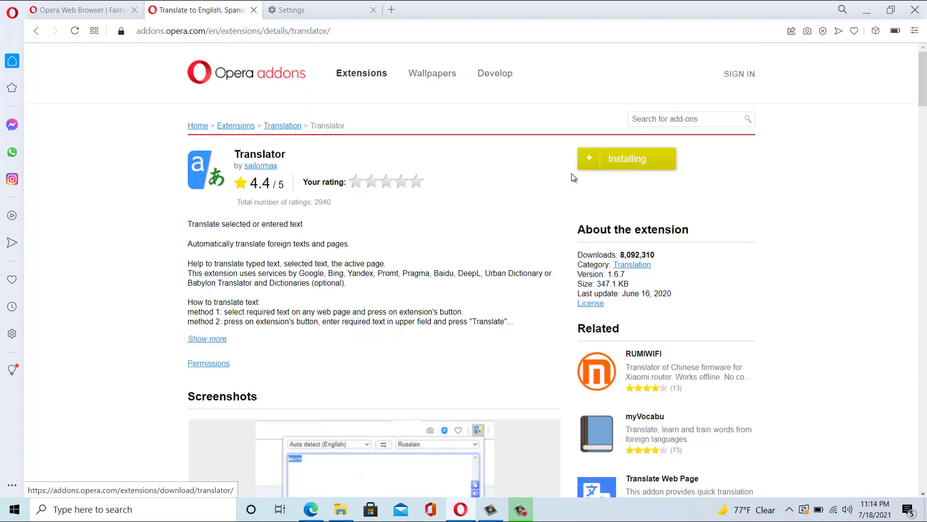
{"action": "mouse_move", "coordinate": [476, 207]}
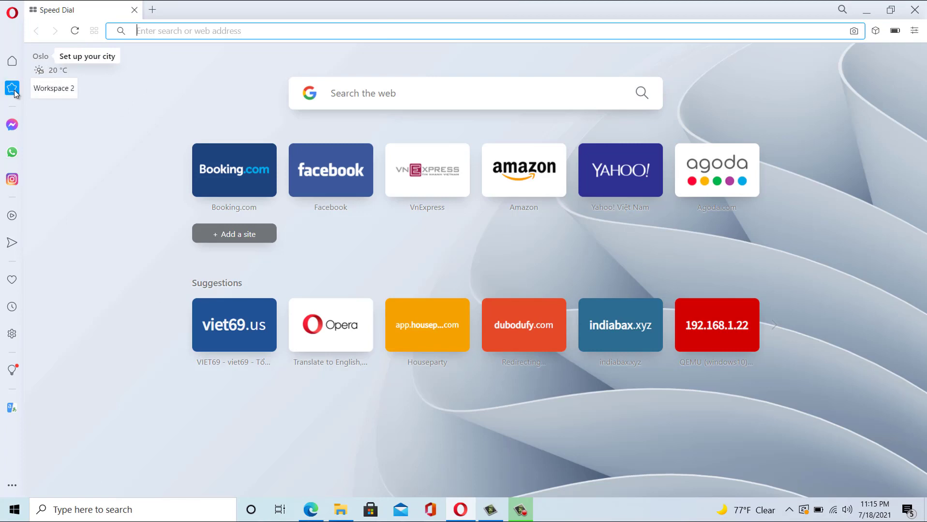
- Switch workspace, open the WhatsApp panel, then in Sidebar Setup tick an extra Opera tool
{"action": "left_click", "coordinate": [12, 89]}
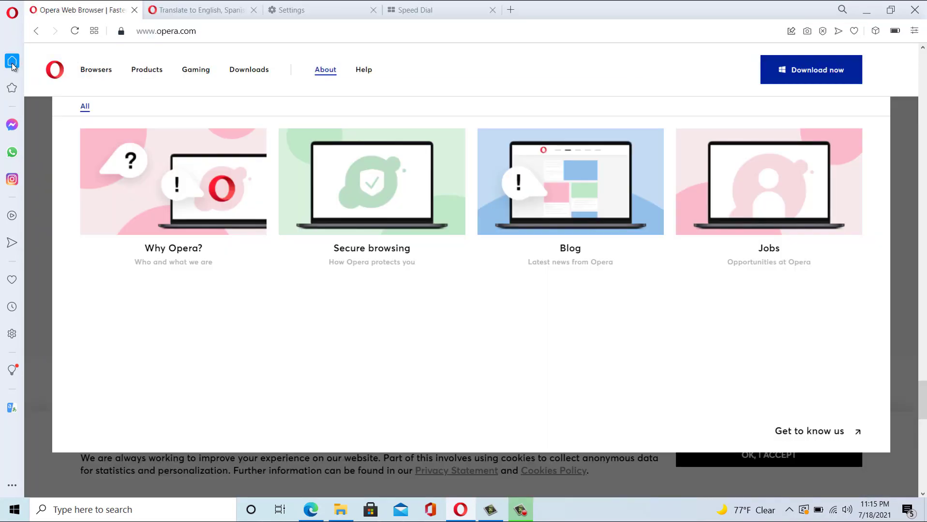
{"action": "left_click", "coordinate": [12, 152]}
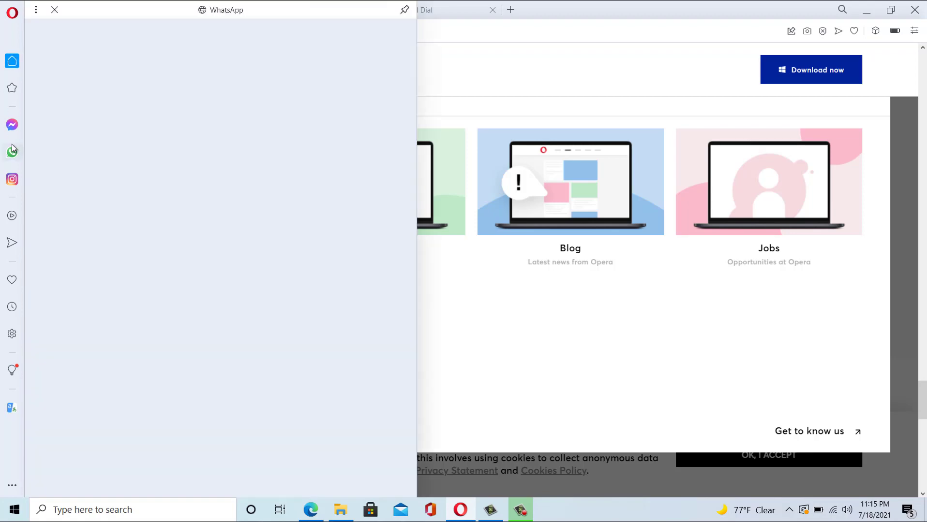
{"action": "left_click", "coordinate": [11, 179]}
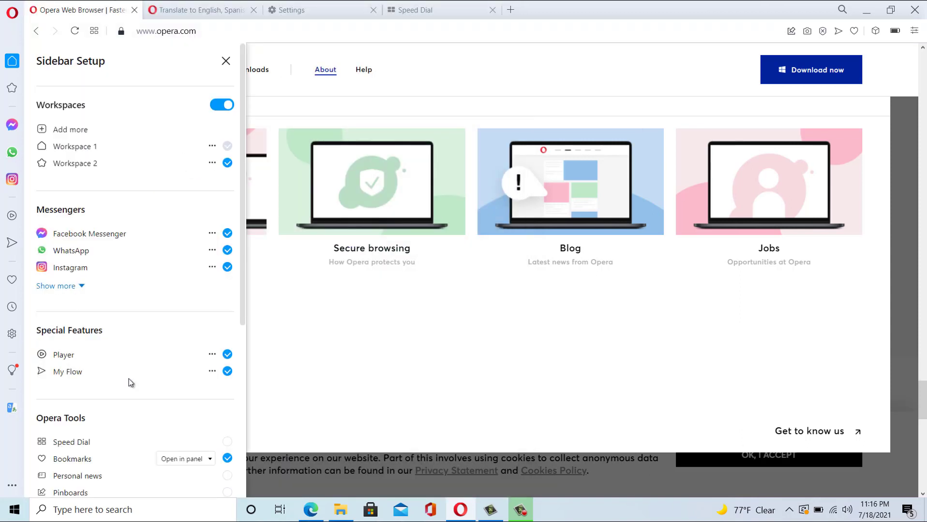
{"action": "scroll", "scroll_direction": "down", "scroll_amount": 3}
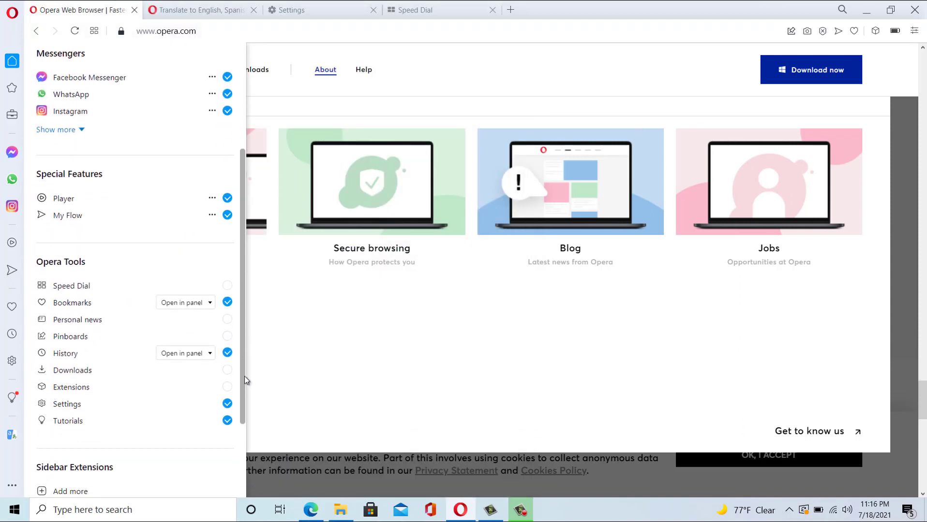
{"action": "left_click", "coordinate": [228, 386]}
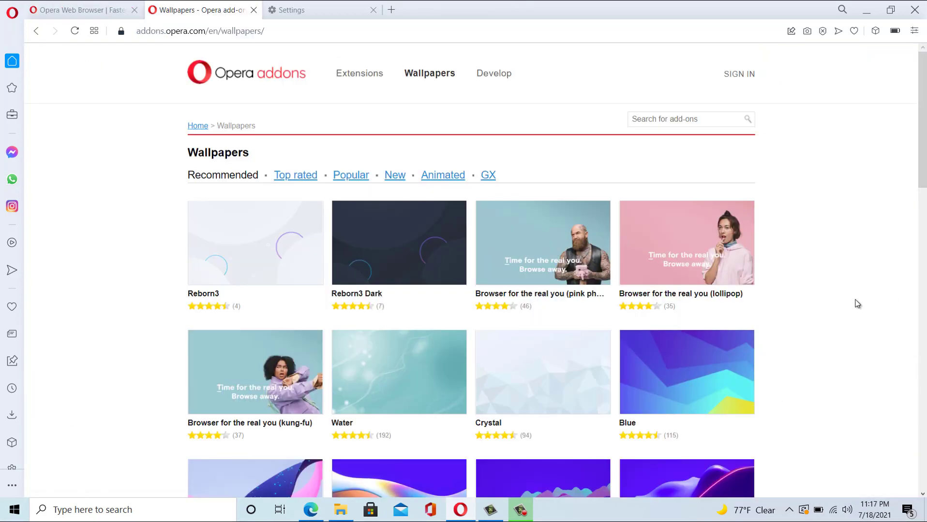
- Open the Reborn3 Dark wallpaper on the Opera addons Wallpapers page and add it to Opera
{"action": "scroll", "scroll_direction": "down", "scroll_amount": 3}
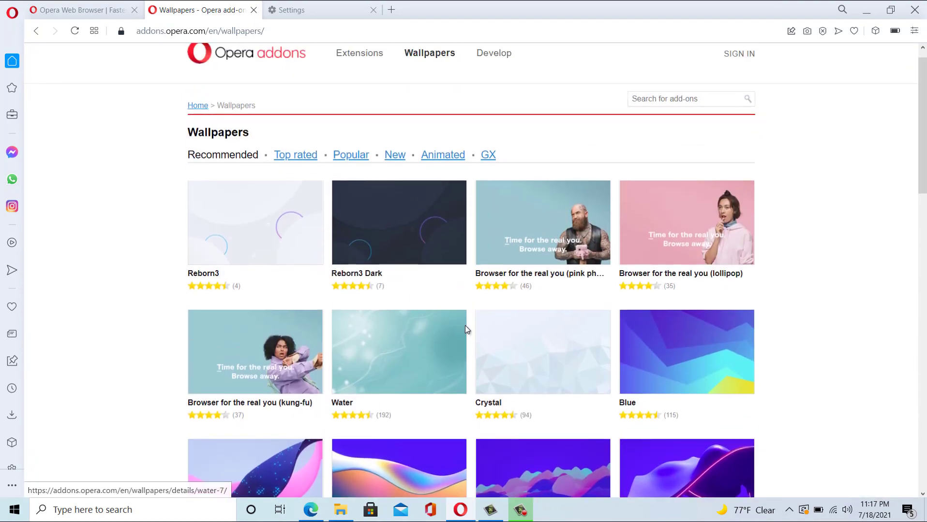
{"action": "left_click", "coordinate": [398, 222]}
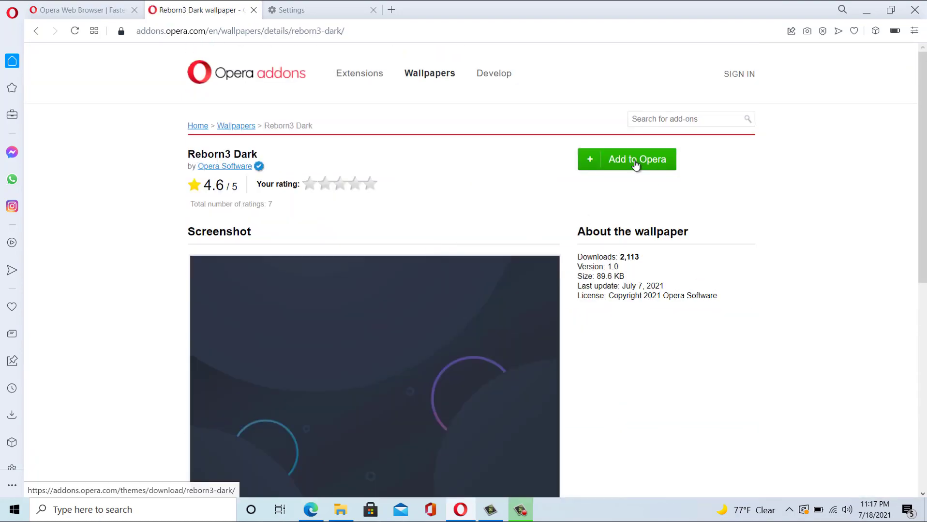
{"action": "left_click", "coordinate": [626, 159]}
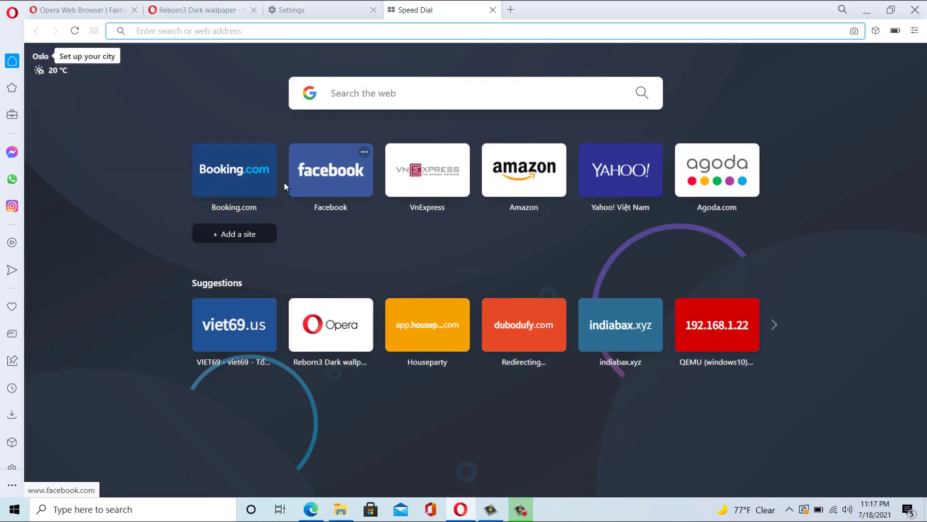
{"action": "mouse_move", "coordinate": [513, 240]}
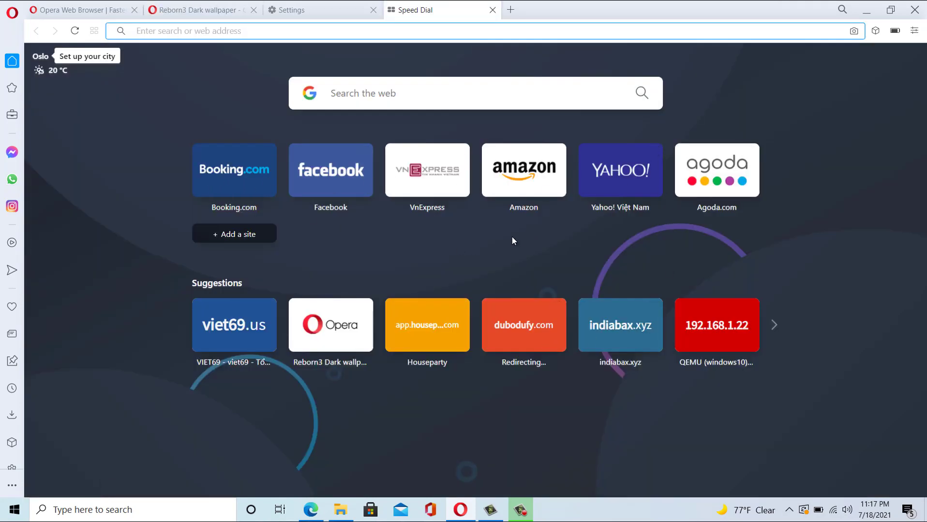
{"action": "mouse_move", "coordinate": [511, 235]}
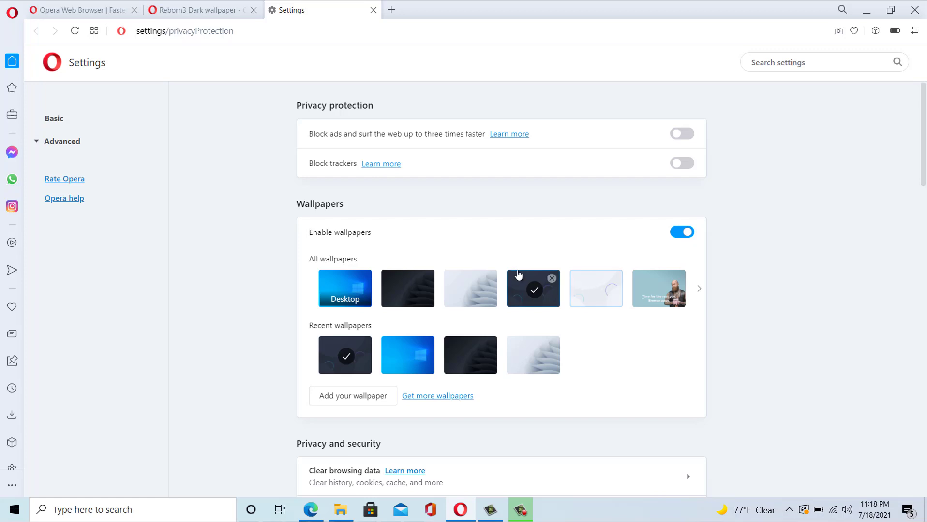
{"action": "mouse_move", "coordinate": [532, 289]}
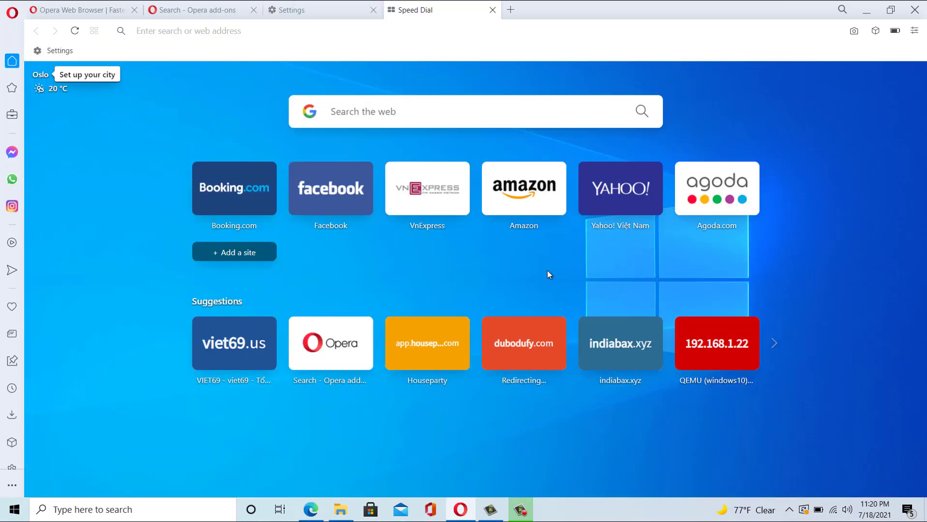
{"action": "mouse_move", "coordinate": [855, 51]}
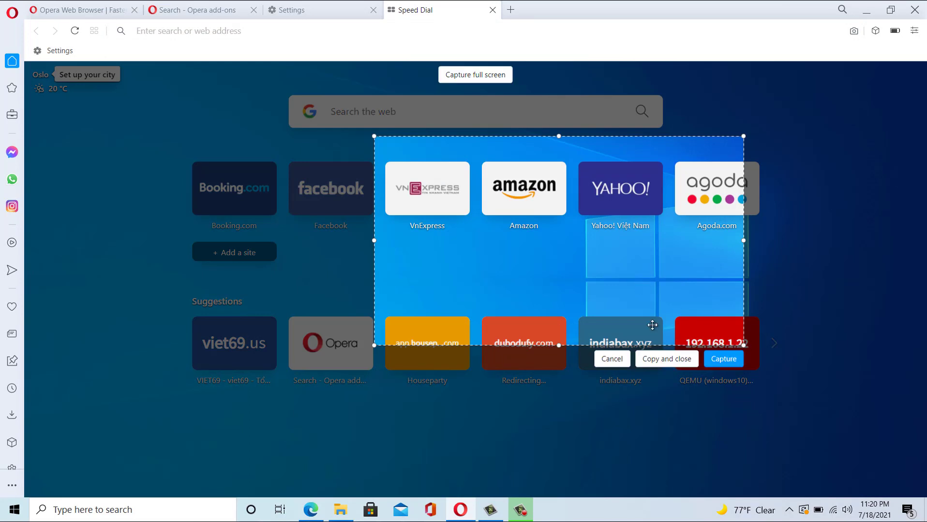
{"action": "mouse_move", "coordinate": [657, 332]}
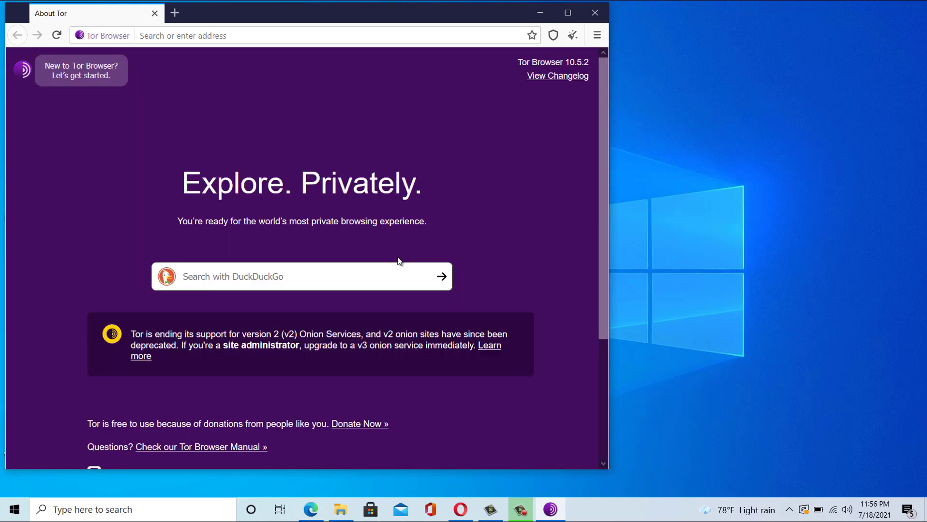
{"action": "mouse_move", "coordinate": [453, 201]}
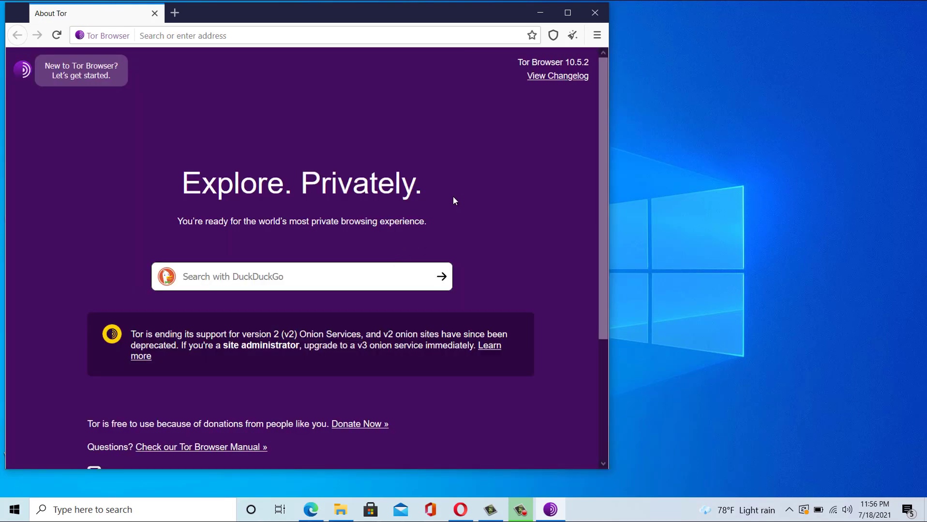
{"action": "mouse_move", "coordinate": [596, 35]}
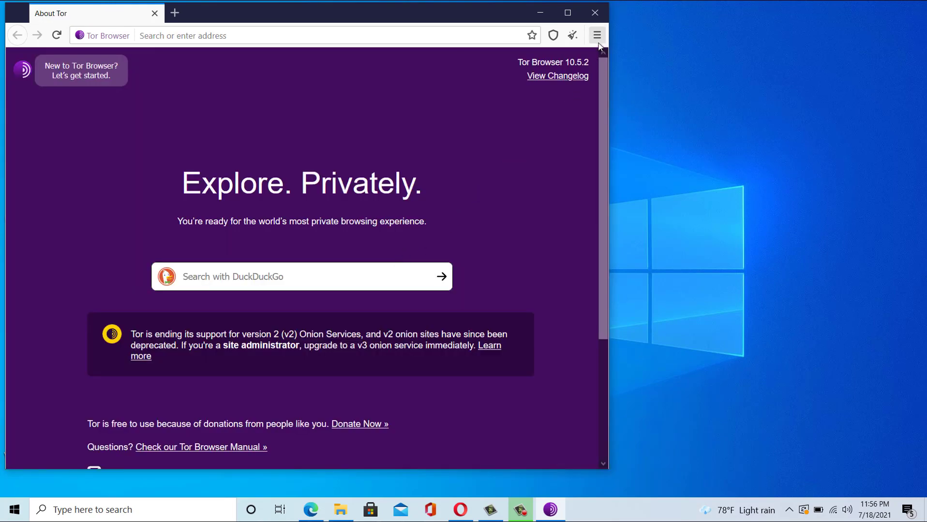
- Open the Add-ons Manager from Tor Browser's hamburger menu
{"action": "left_click", "coordinate": [596, 35]}
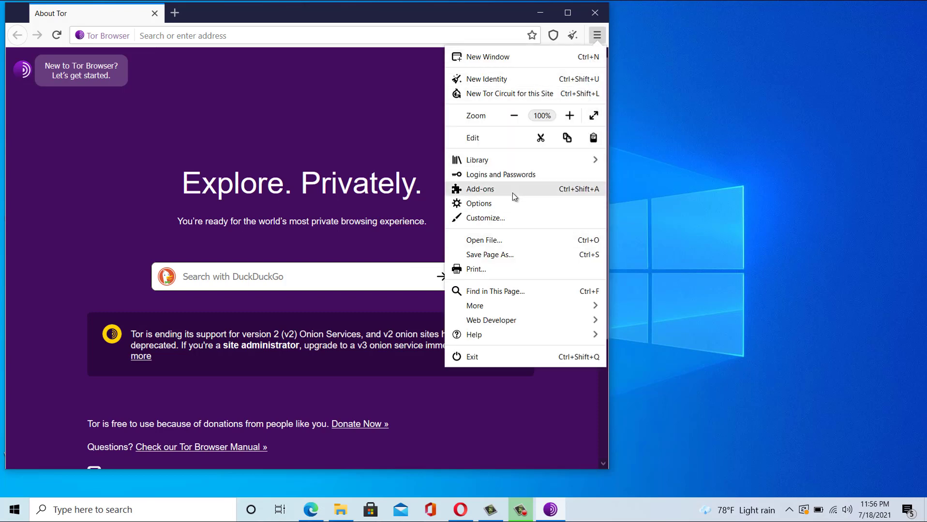
{"action": "left_click", "coordinate": [479, 189]}
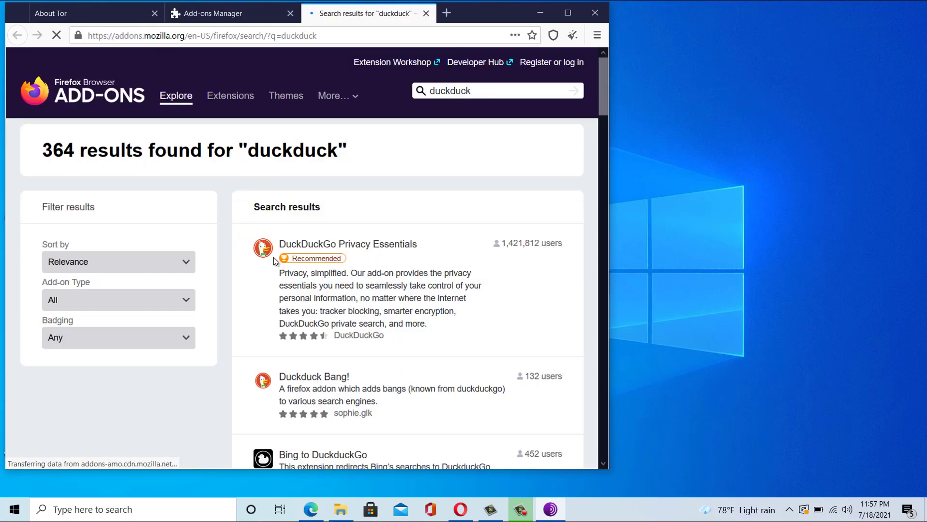
- Open the DuckDuckGo Privacy Essentials listing and add it to Tor Browser, confirming the prompt
{"action": "left_click", "coordinate": [213, 13]}
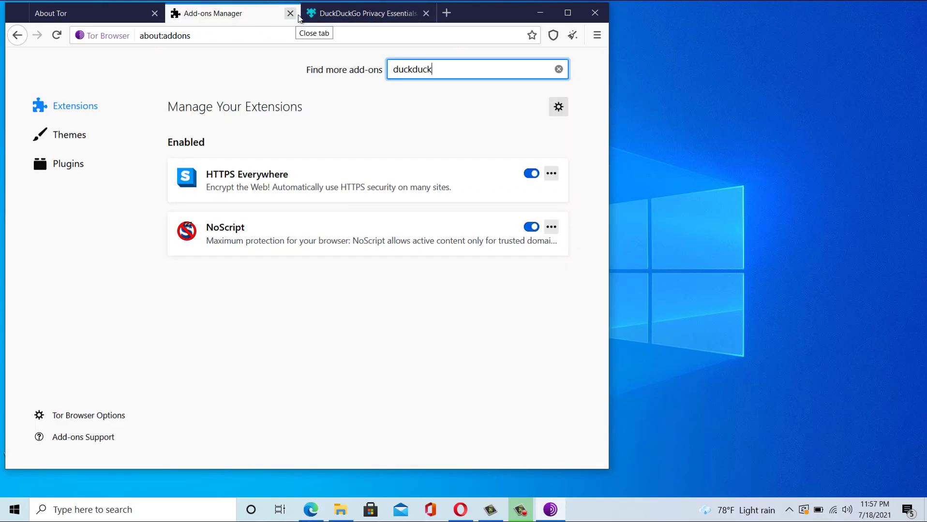
{"action": "left_click", "coordinate": [361, 12]}
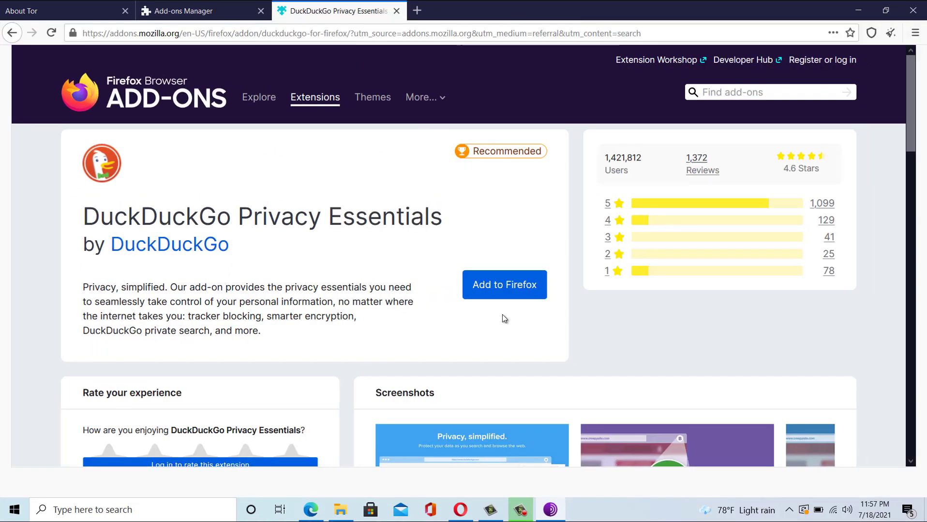
{"action": "left_click", "coordinate": [504, 285]}
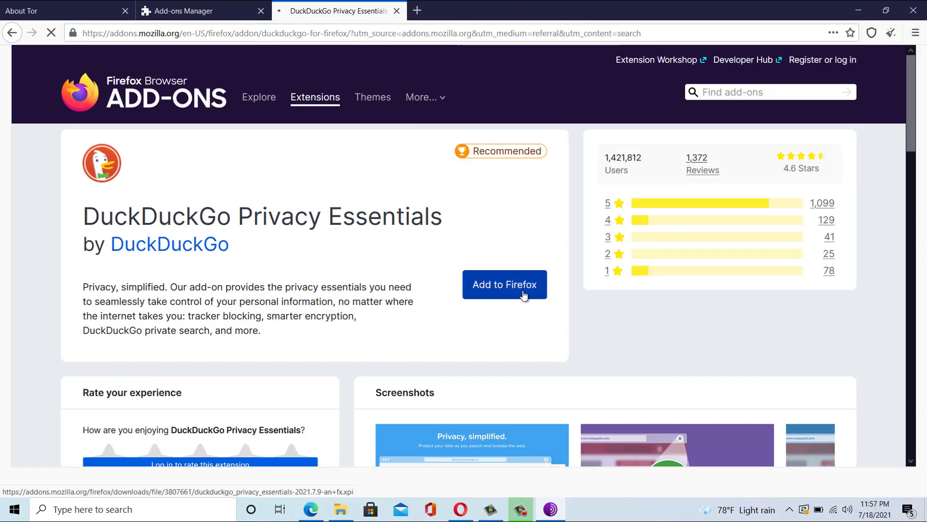
{"action": "left_click", "coordinate": [504, 284]}
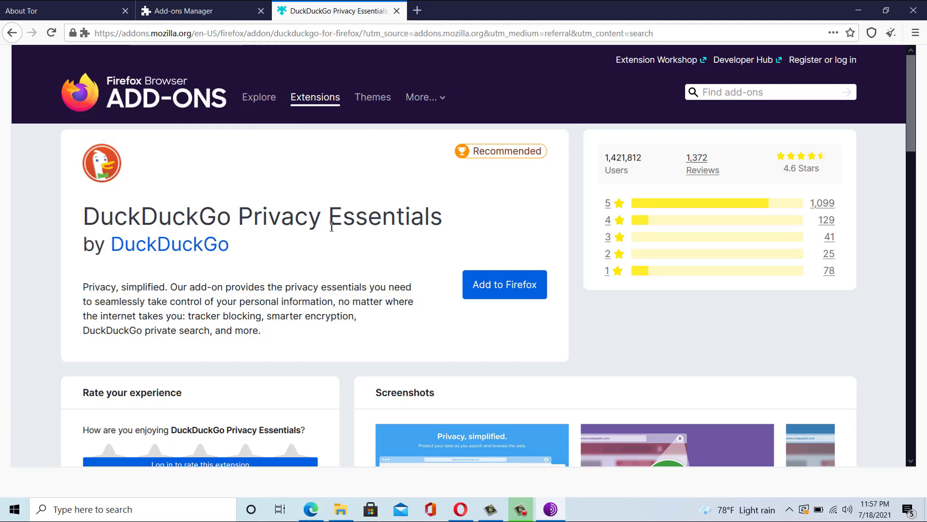
{"action": "mouse_move", "coordinate": [558, 143]}
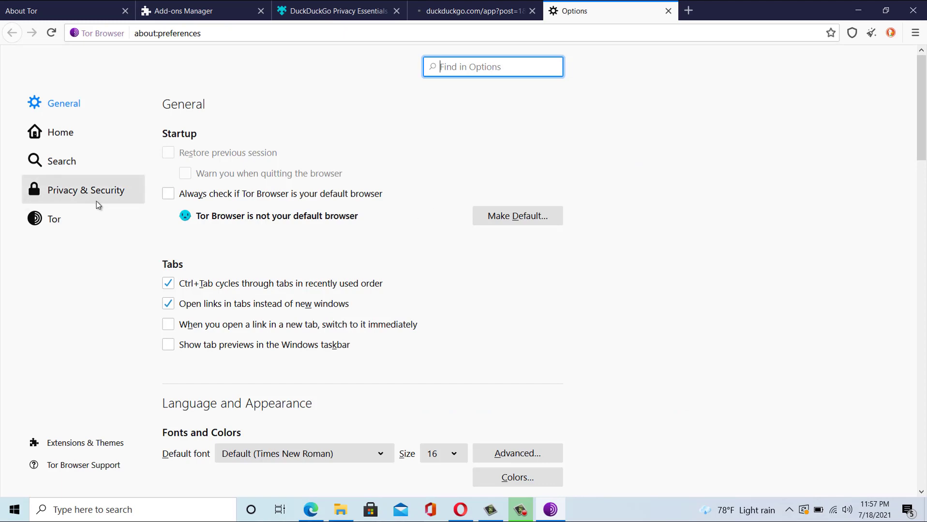
- Review Privacy & Security, Home, General and Tor network settings in Tor Browser's Options
{"action": "left_click", "coordinate": [85, 189]}
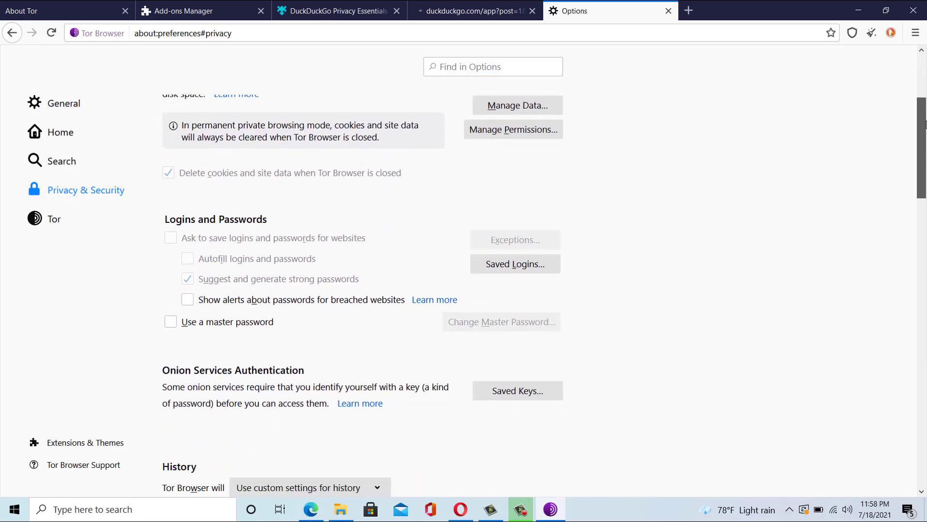
{"action": "scroll", "scroll_direction": "down", "scroll_amount": 3}
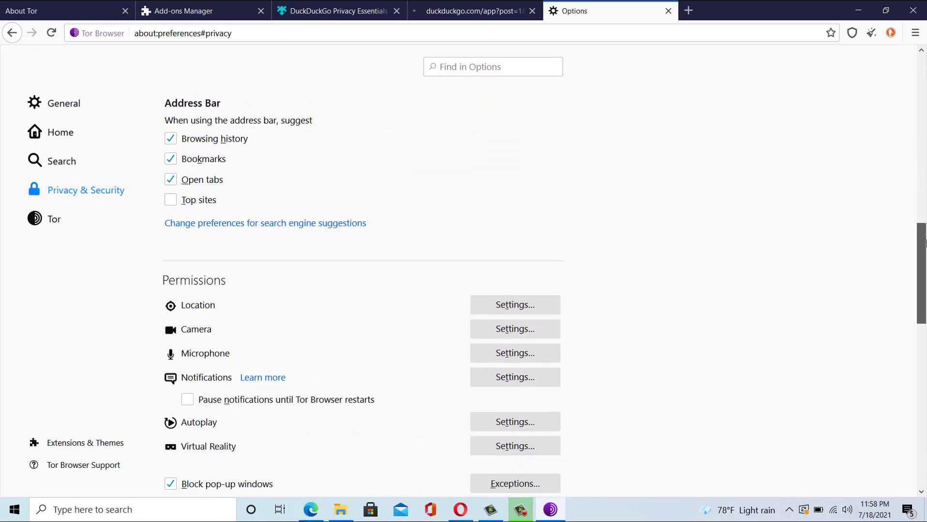
{"action": "left_click", "coordinate": [60, 132]}
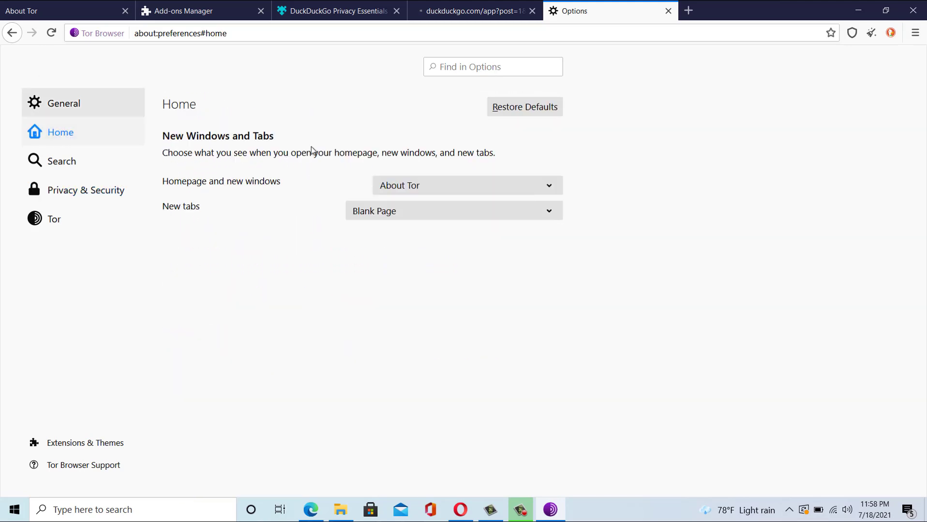
{"action": "left_click", "coordinate": [62, 102]}
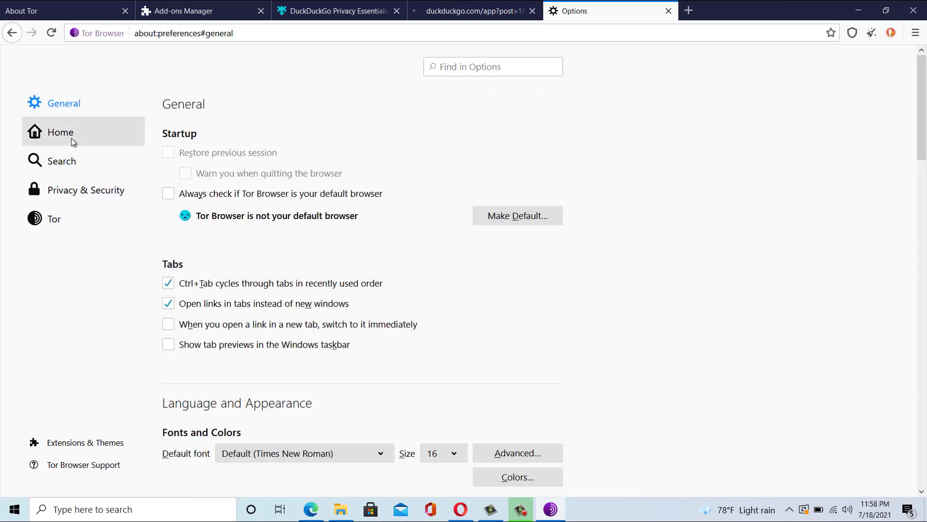
{"action": "left_click", "coordinate": [53, 219]}
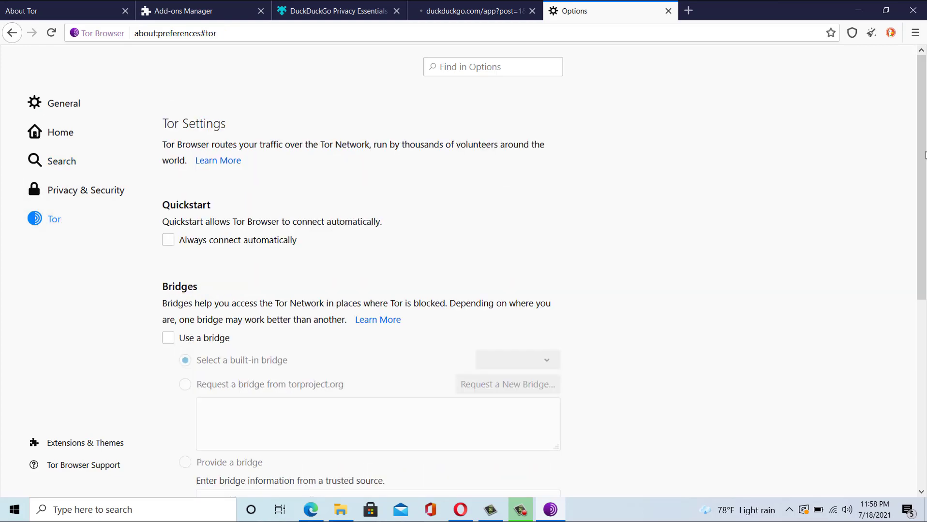